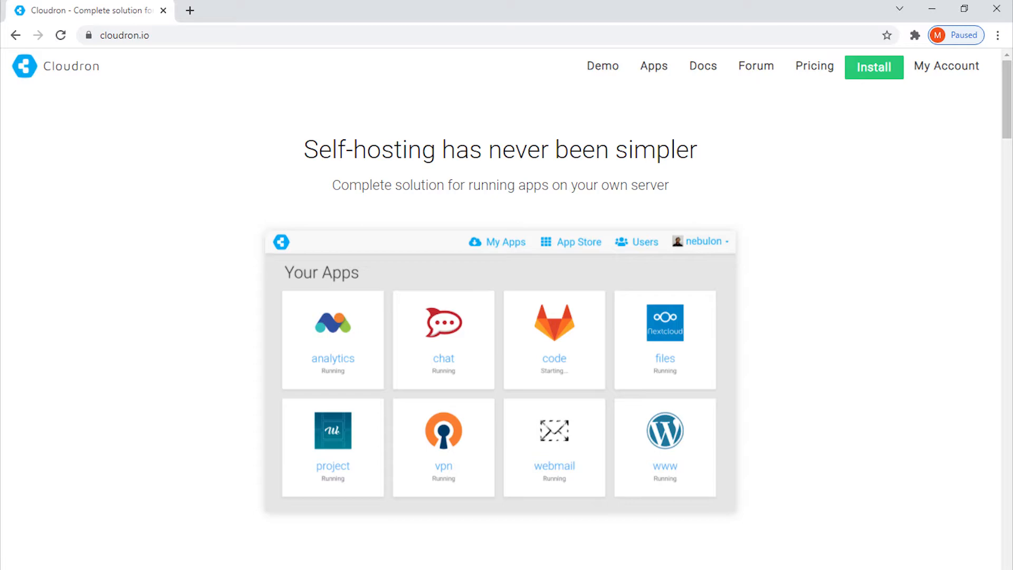
Step: Leave the Cloudron homepage for the incapioPLan Google Cloud console dashboard tab
{"action": "left_click", "coordinate": [654, 66]}
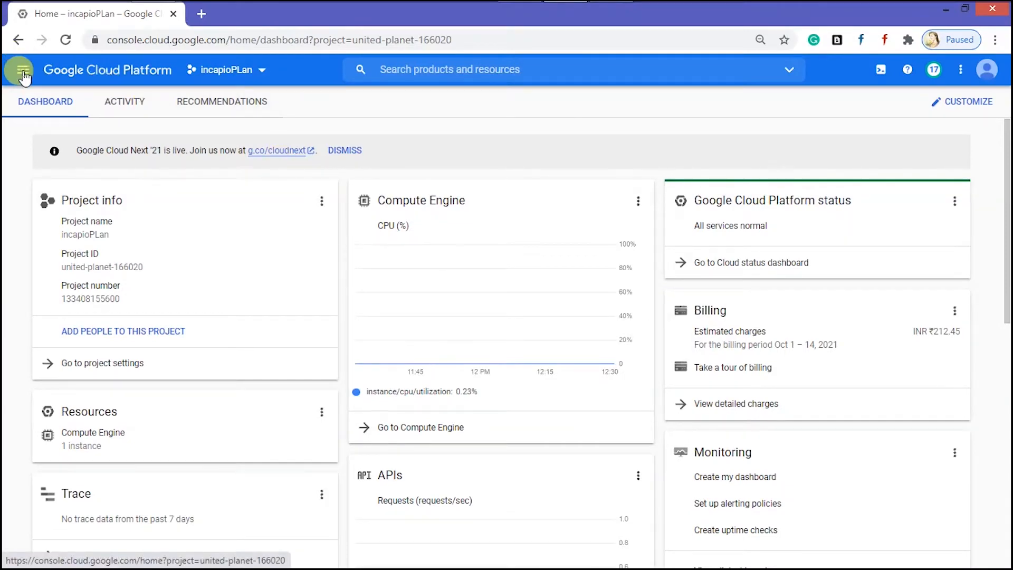
Step: Go through Compute Engine to the VM instances list showing global-vpn-incapio-vm
{"action": "left_click", "coordinate": [22, 69]}
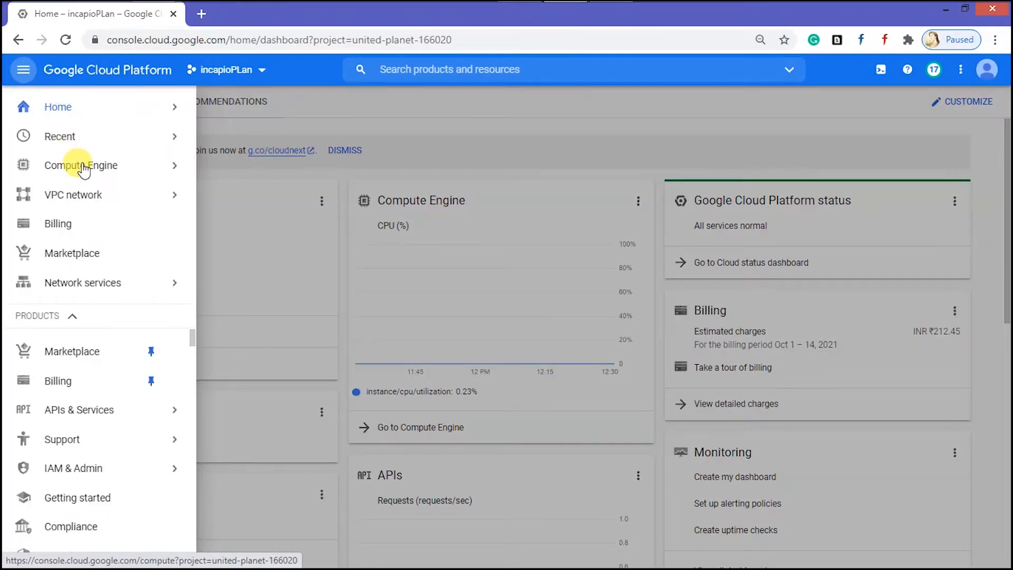
{"action": "left_click", "coordinate": [80, 165]}
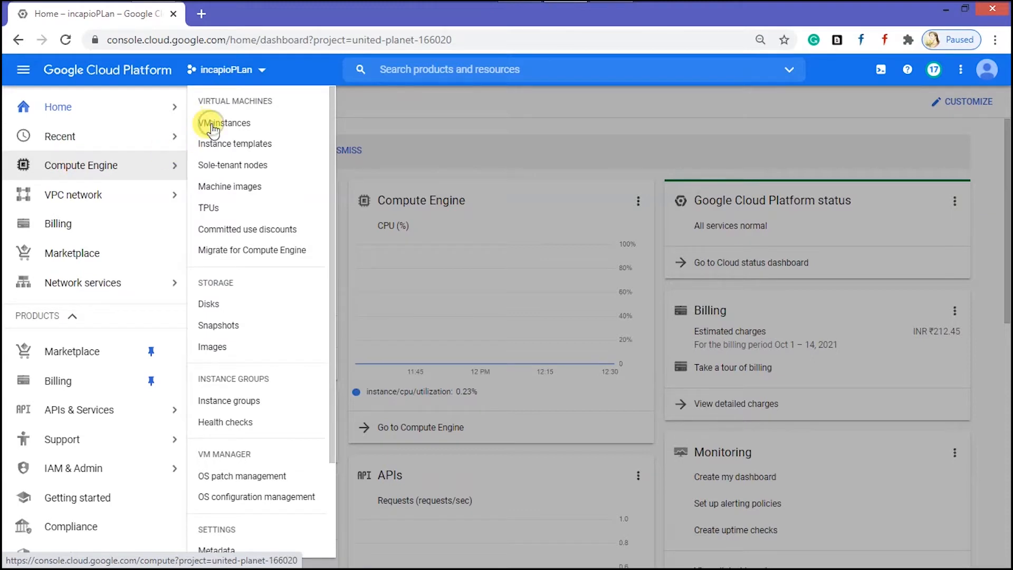
{"action": "left_click", "coordinate": [217, 122]}
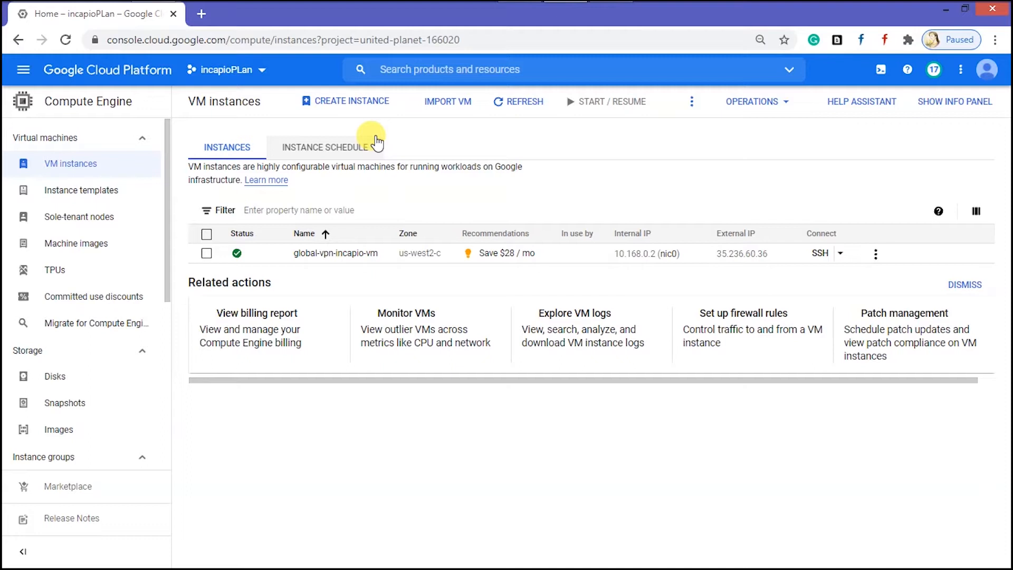
{"action": "mouse_move", "coordinate": [368, 108]}
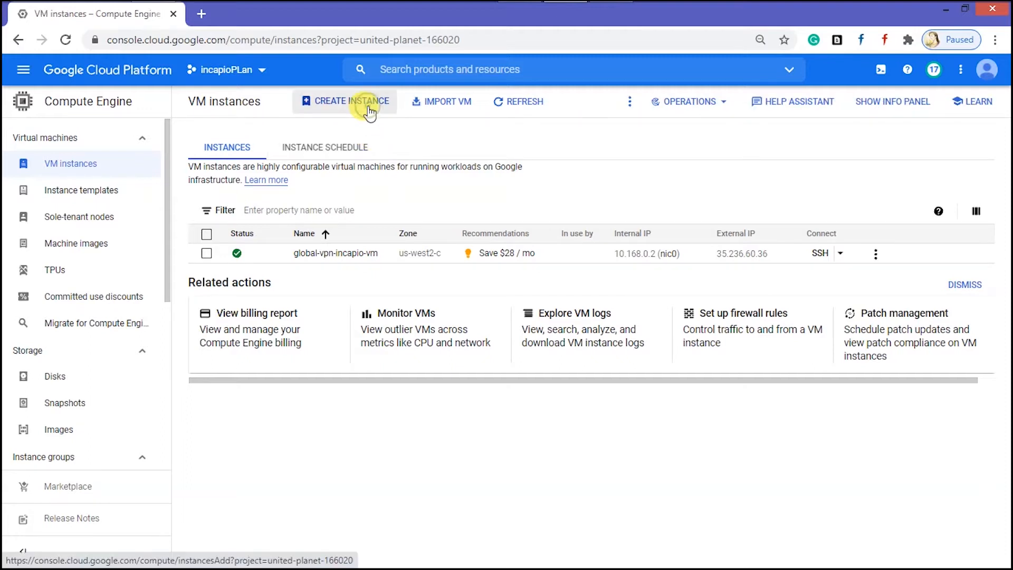
Step: Begin a VM instance named 'cloudron' in region us-west2 (Los Angeles), zone us-west2-c
{"action": "left_click", "coordinate": [350, 101]}
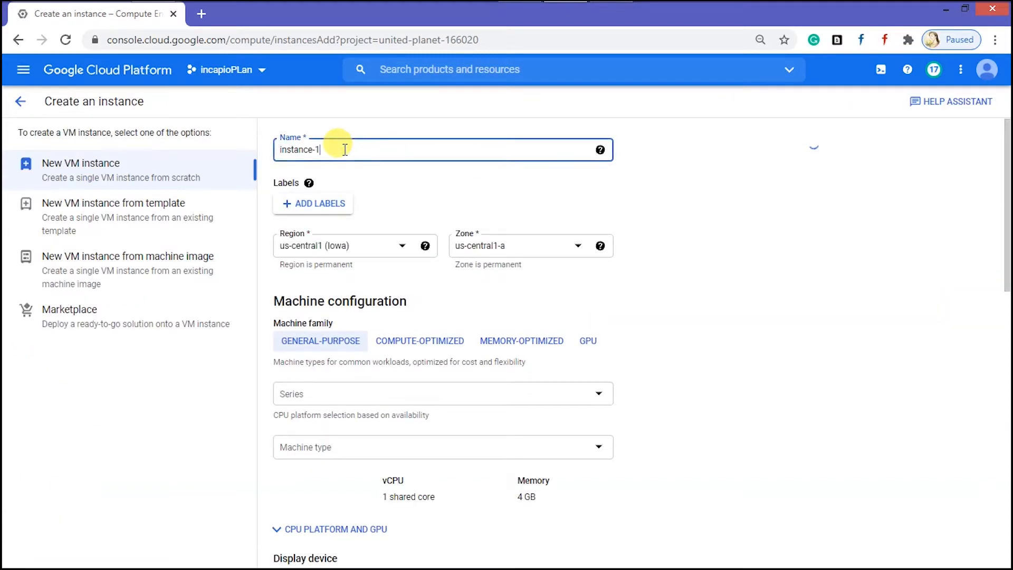
{"action": "type", "text": "cloudron"}
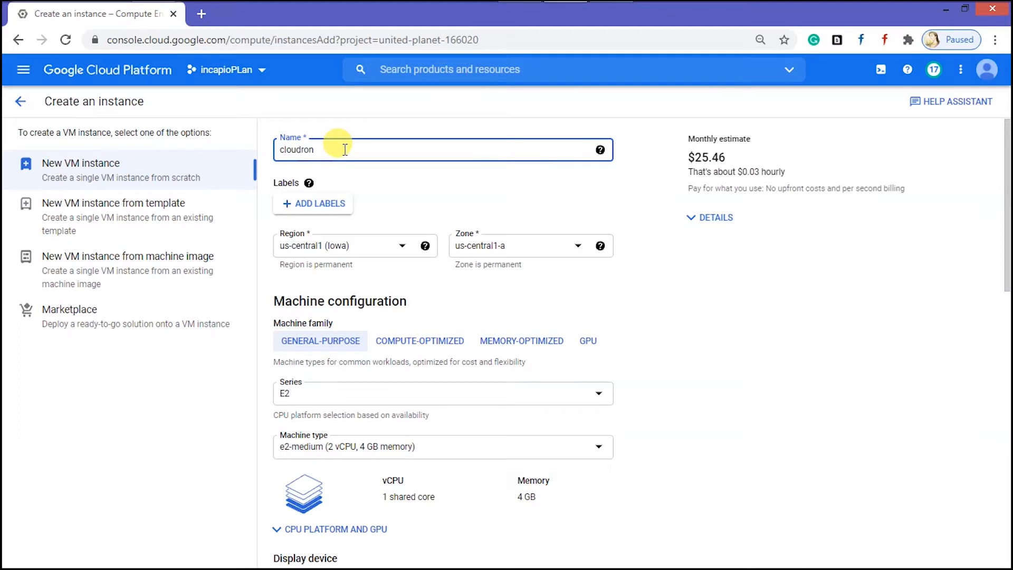
{"action": "left_click", "coordinate": [354, 245]}
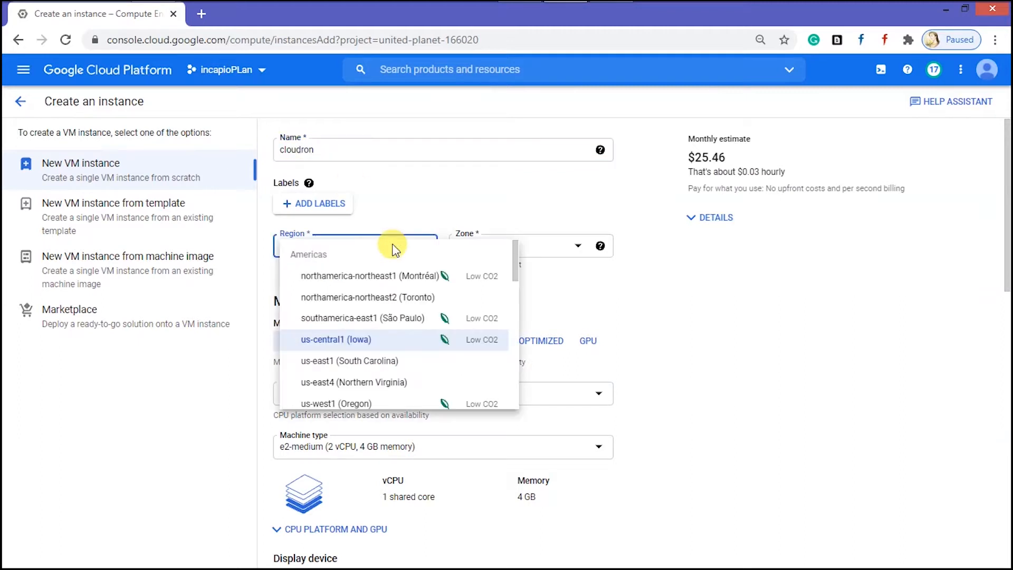
{"action": "scroll", "scroll_direction": "down", "scroll_amount": 3}
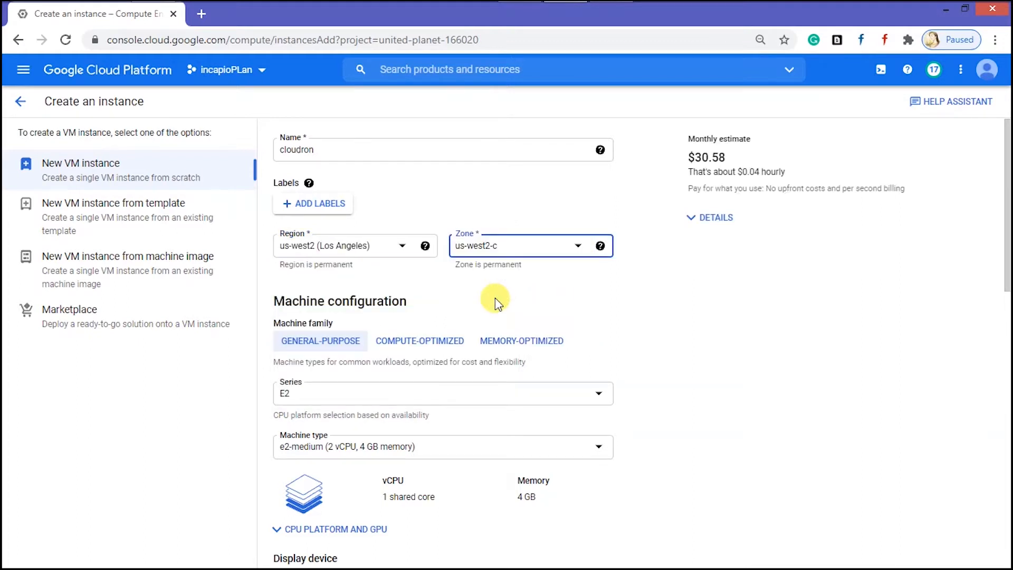
{"action": "scroll", "scroll_direction": "down", "scroll_amount": 3}
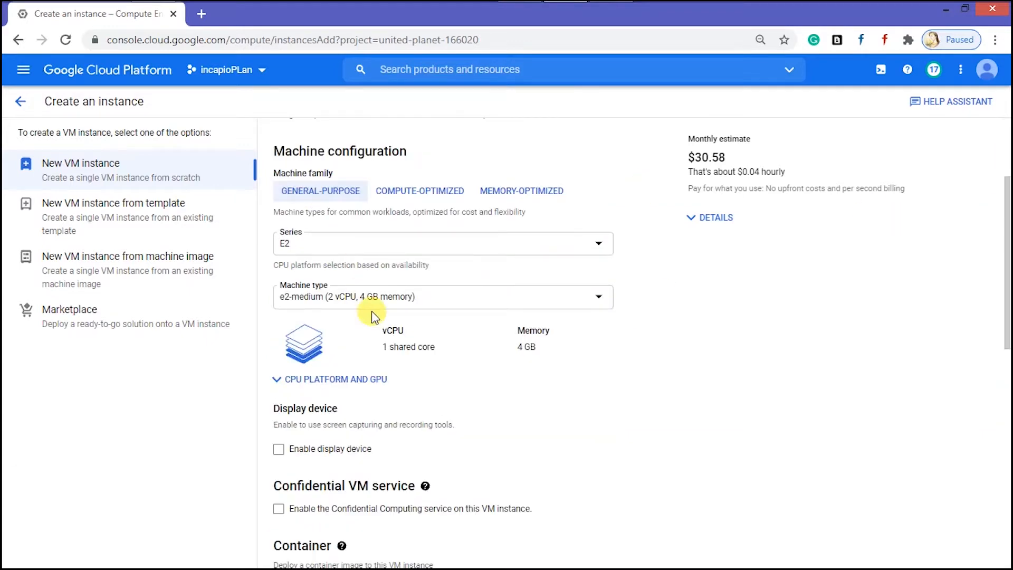
{"action": "scroll", "scroll_direction": "down", "scroll_amount": 3}
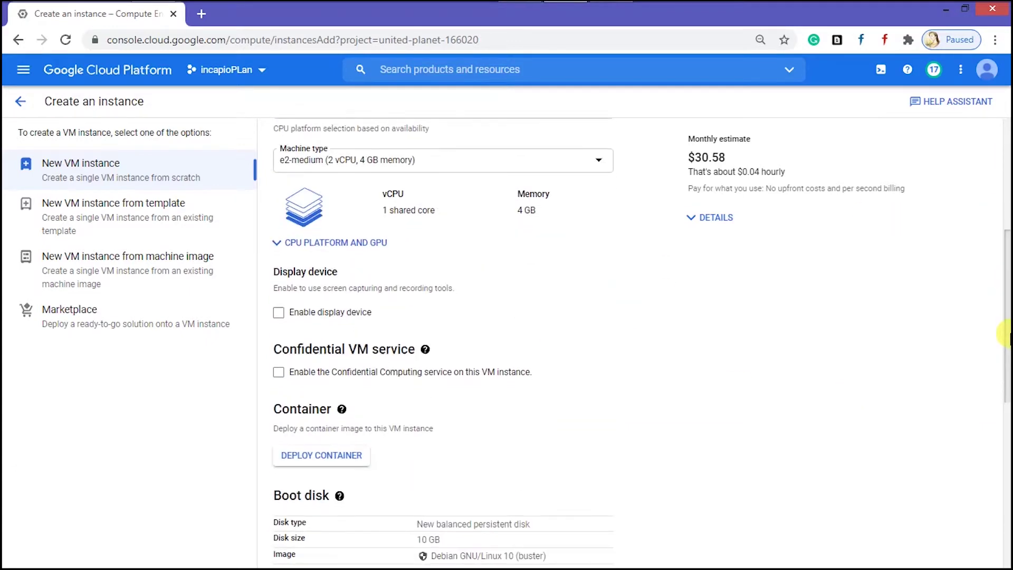
{"action": "scroll", "scroll_direction": "down", "scroll_amount": 3}
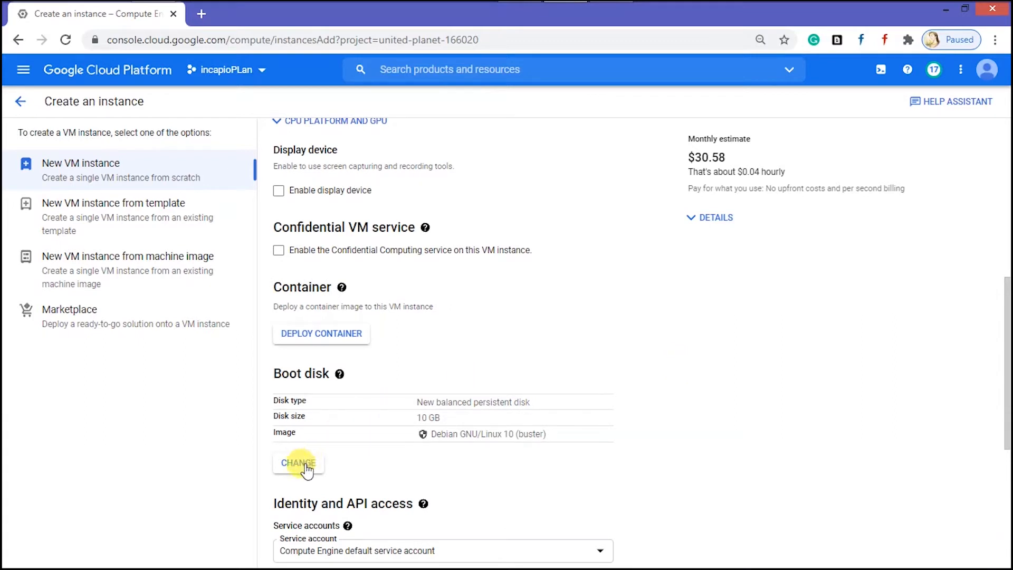
Step: Set the boot disk to Ubuntu 20.04 LTS with a 25 GB size
{"action": "left_click", "coordinate": [298, 463]}
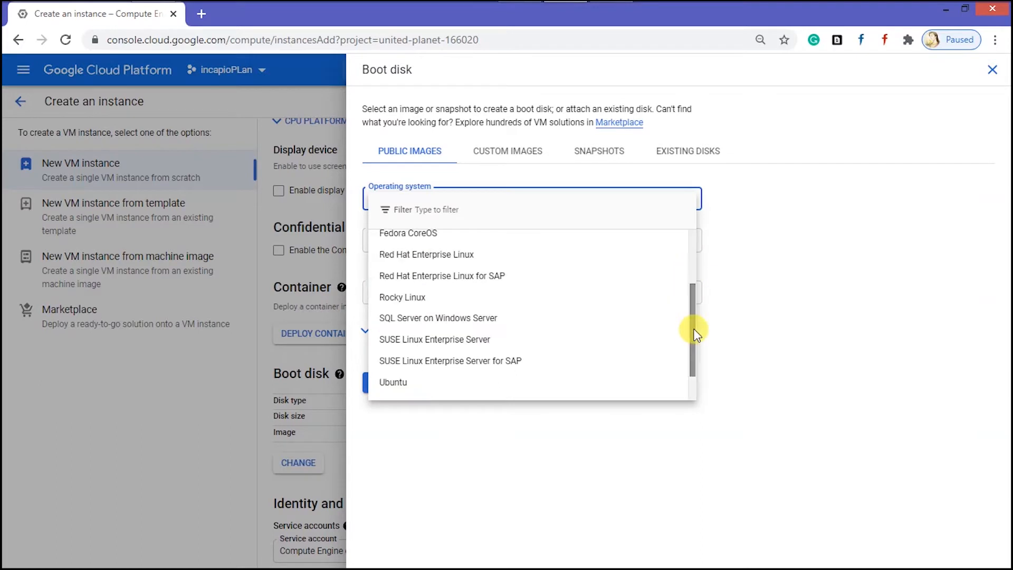
{"action": "left_click", "coordinate": [393, 382]}
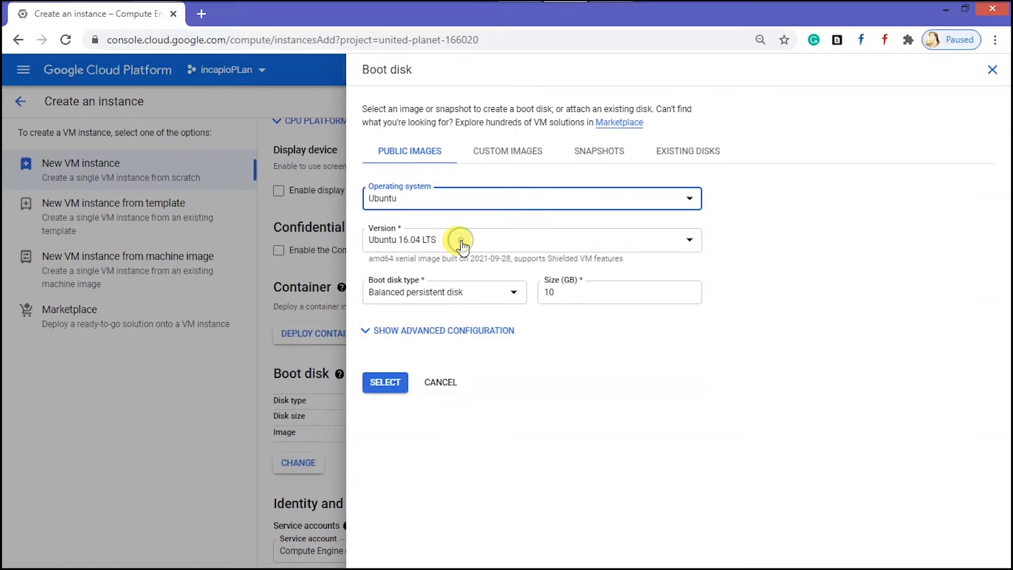
{"action": "left_click", "coordinate": [530, 240]}
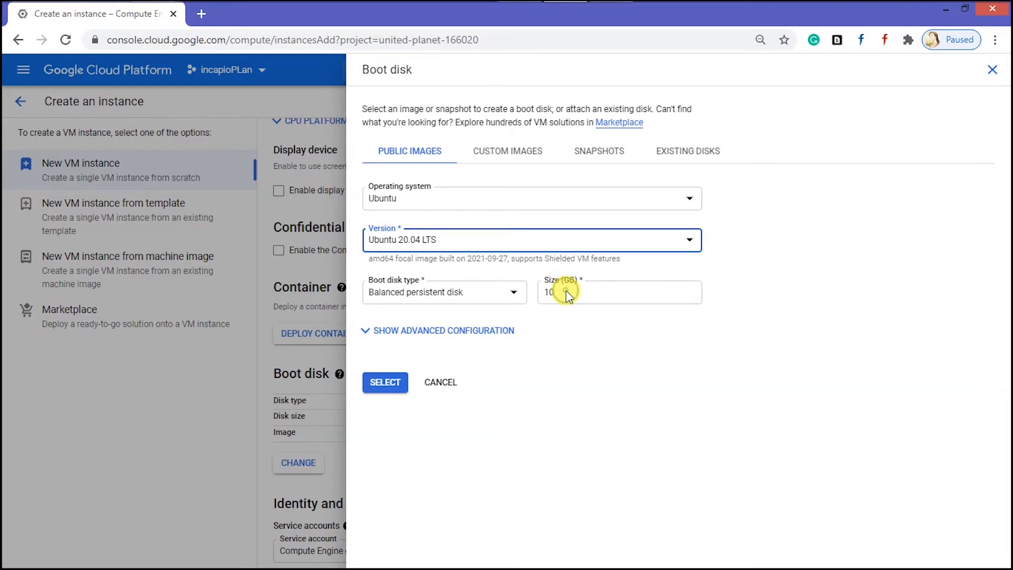
{"action": "left_click", "coordinate": [565, 292]}
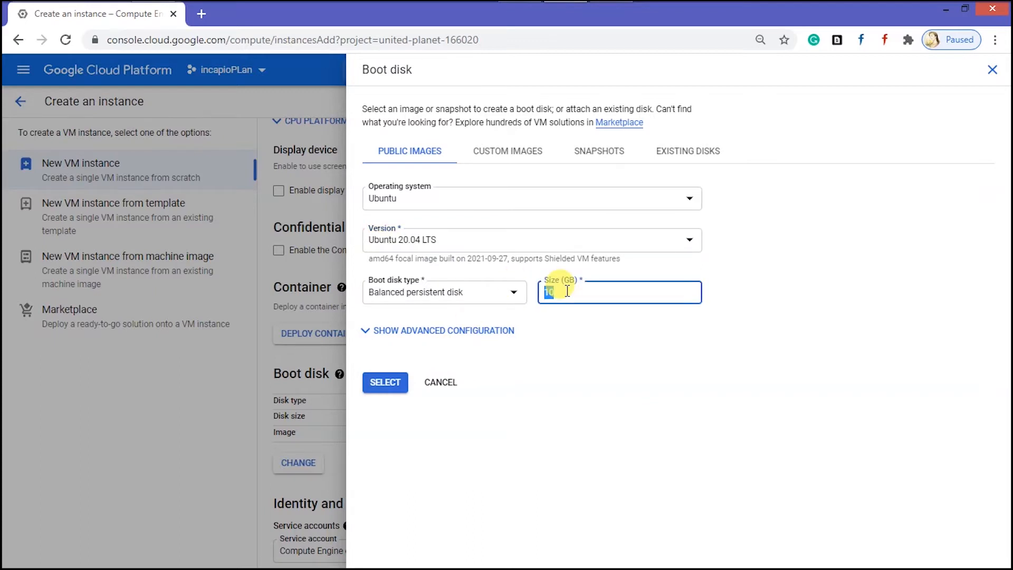
{"action": "type", "text": "25"}
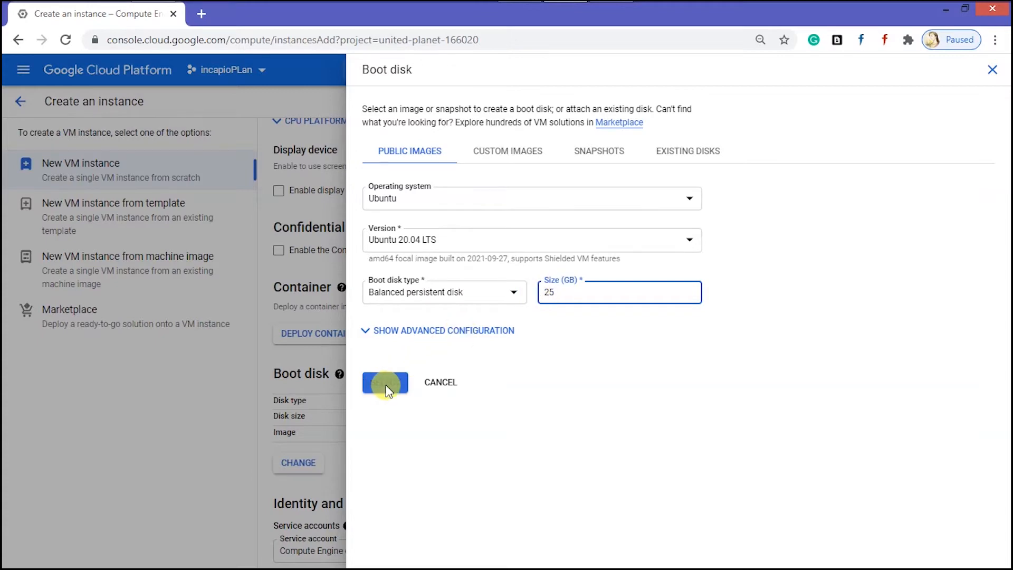
{"action": "left_click", "coordinate": [385, 382]}
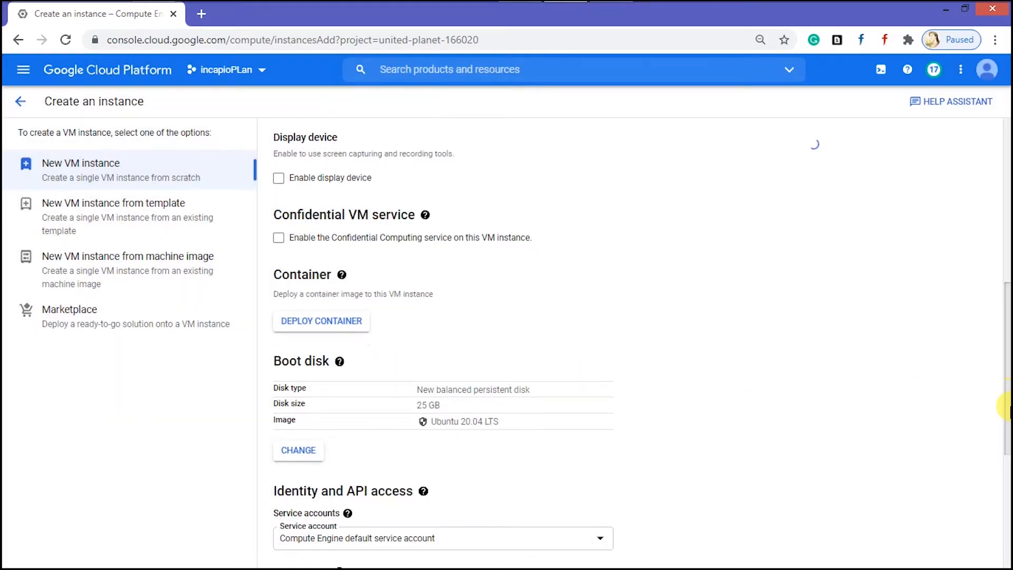
Step: Add network tag 'cloudron-firewall' and bring up the network interface settings
{"action": "scroll", "scroll_direction": "down", "scroll_amount": 3}
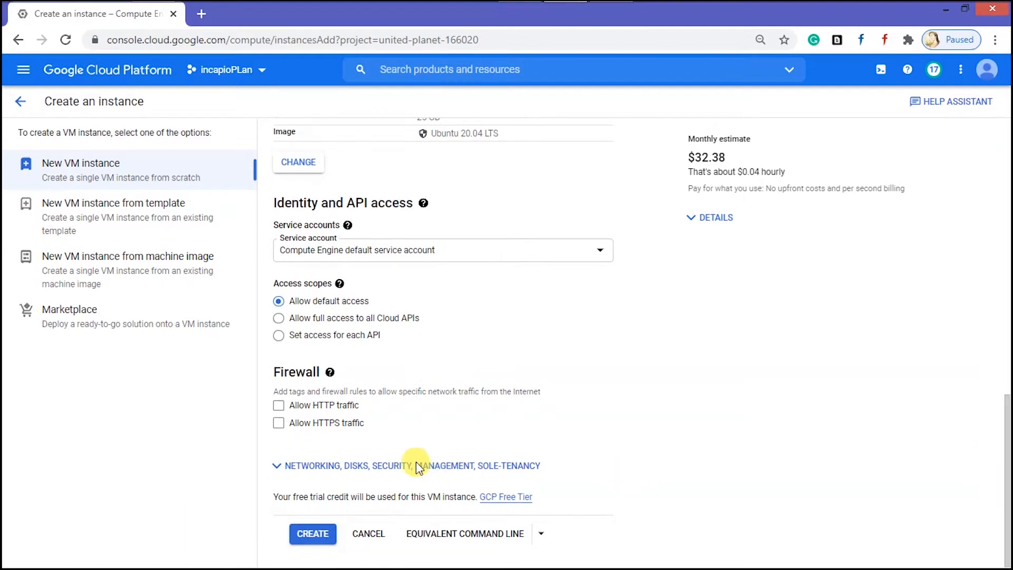
{"action": "left_click", "coordinate": [417, 465]}
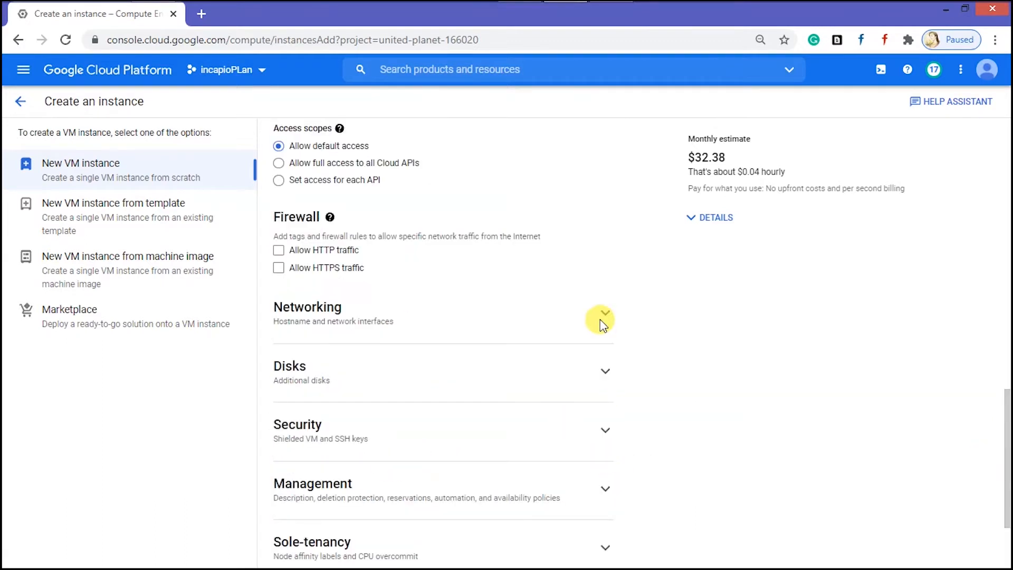
{"action": "left_click", "coordinate": [605, 313]}
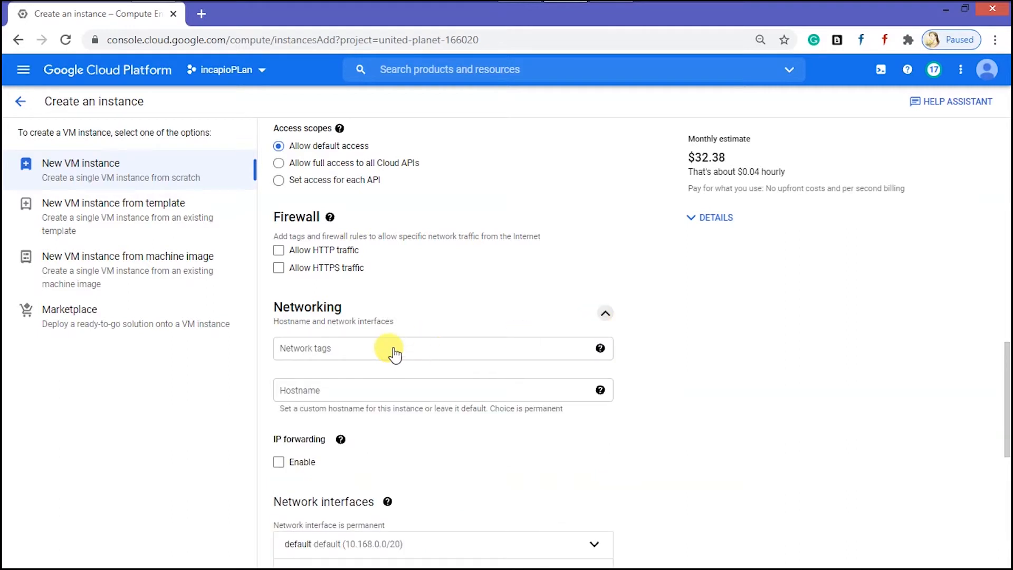
{"action": "left_click", "coordinate": [390, 351]}
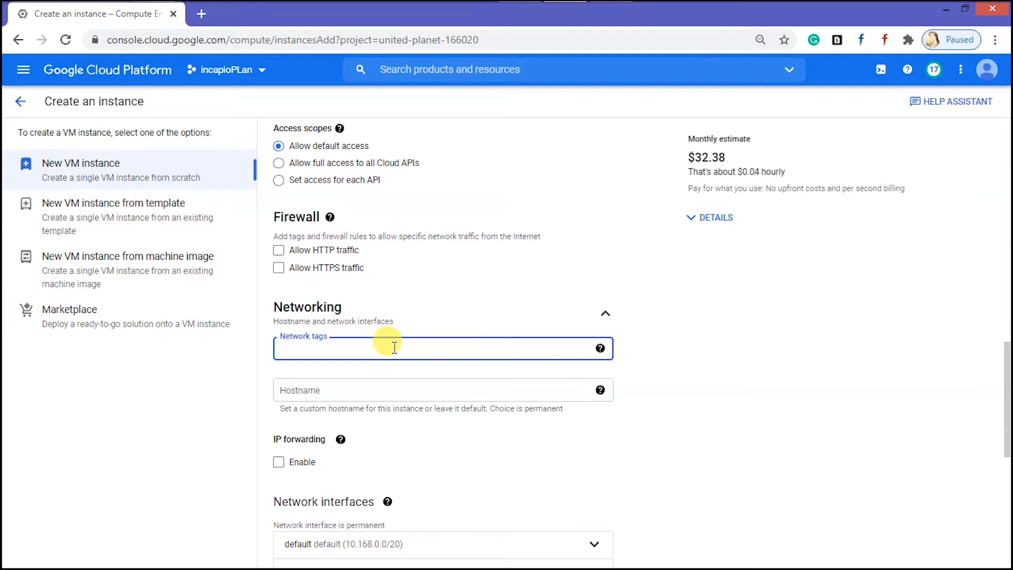
{"action": "type", "text": "cloudron-firewall"}
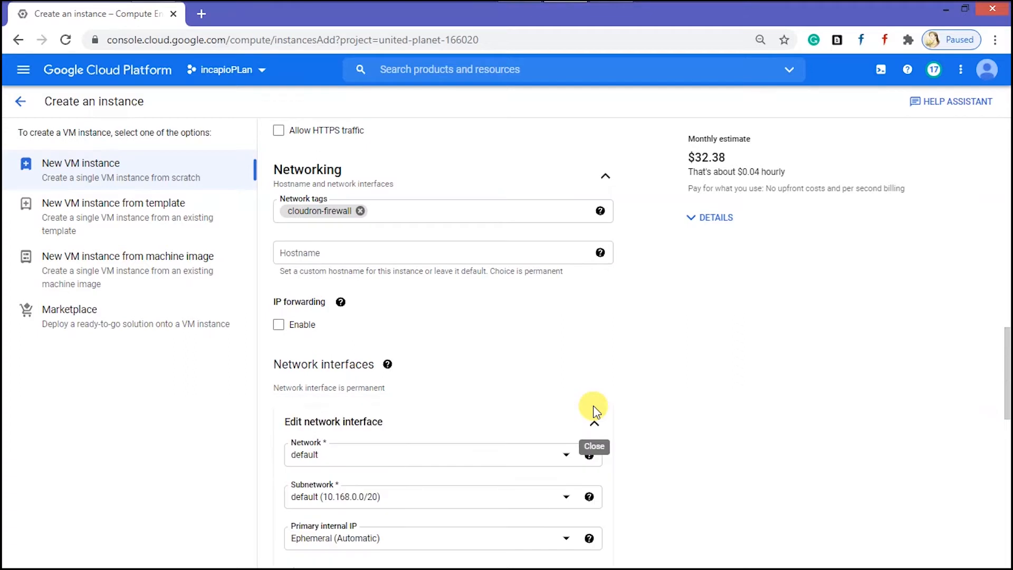
{"action": "scroll", "scroll_direction": "down", "scroll_amount": 3}
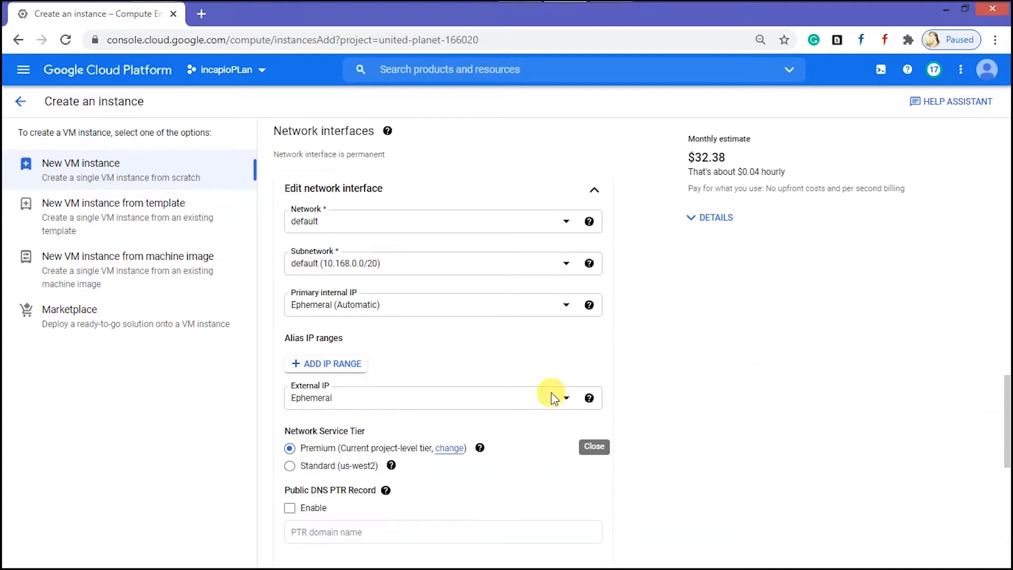
Step: Reserve static IP 'cloudron-staticip' (34.102.95.239) as the instance's external IP
{"action": "left_click", "coordinate": [437, 397]}
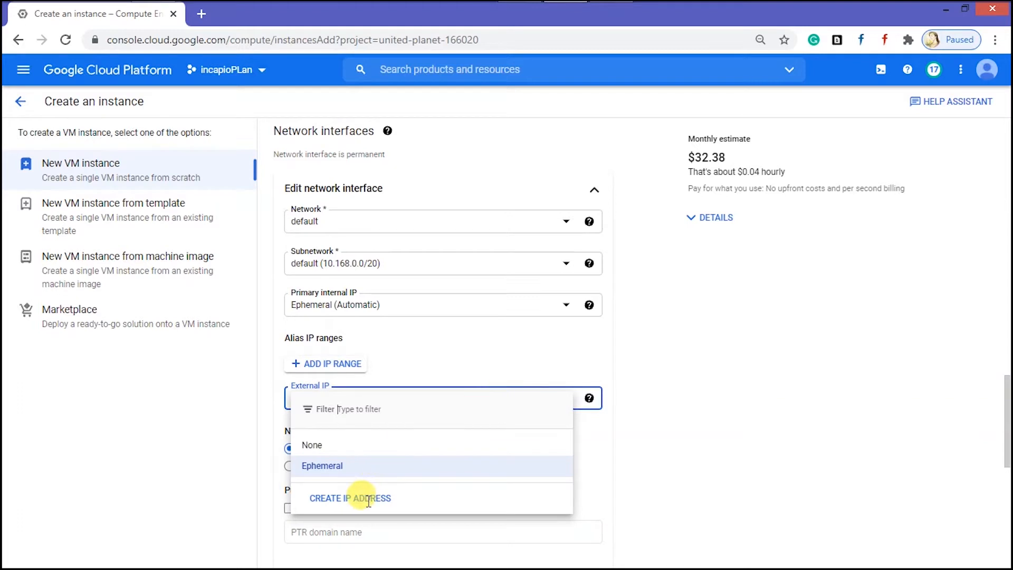
{"action": "mouse_move", "coordinate": [362, 509]}
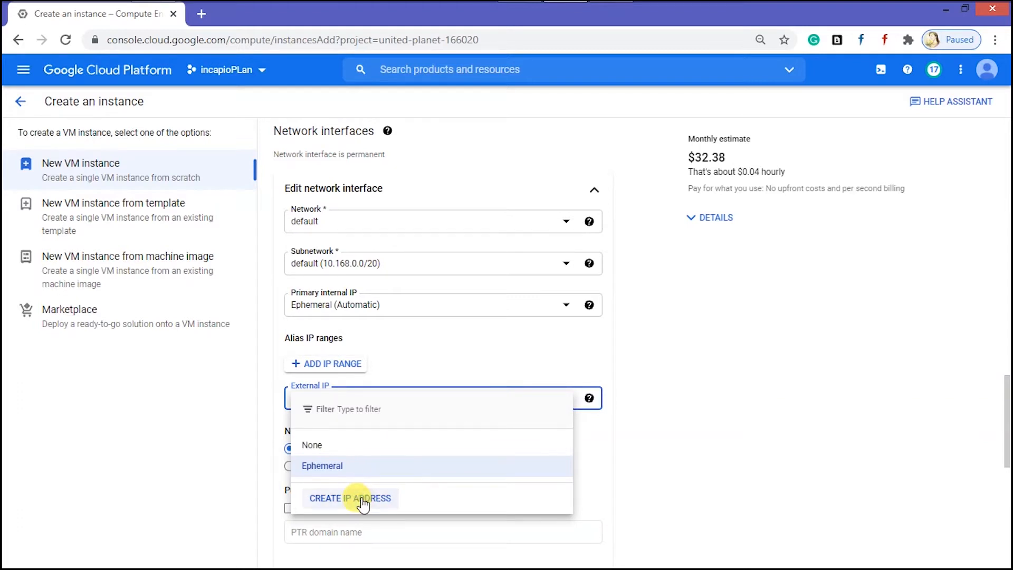
{"action": "left_click", "coordinate": [351, 498]}
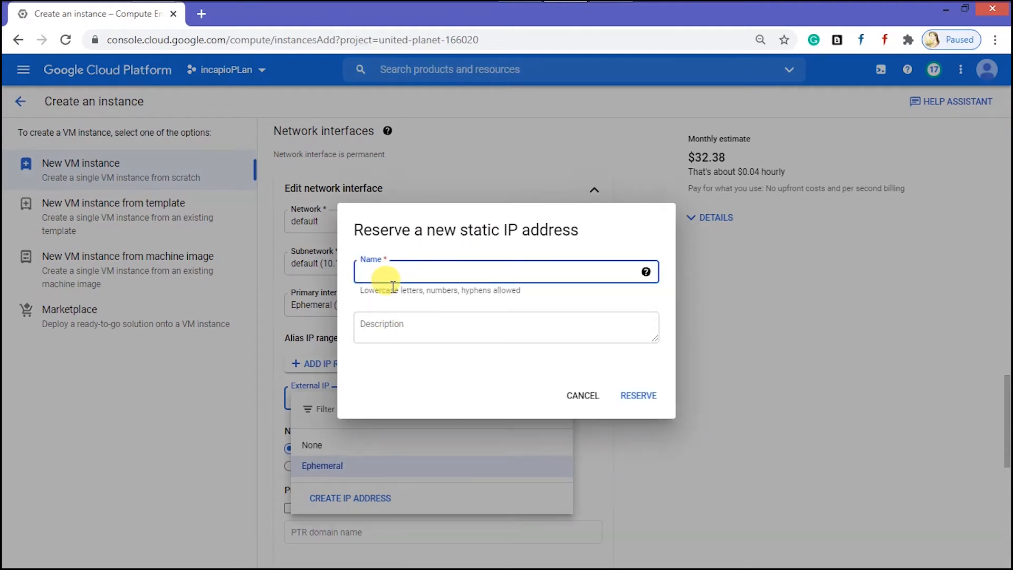
{"action": "type", "text": "cloudron"}
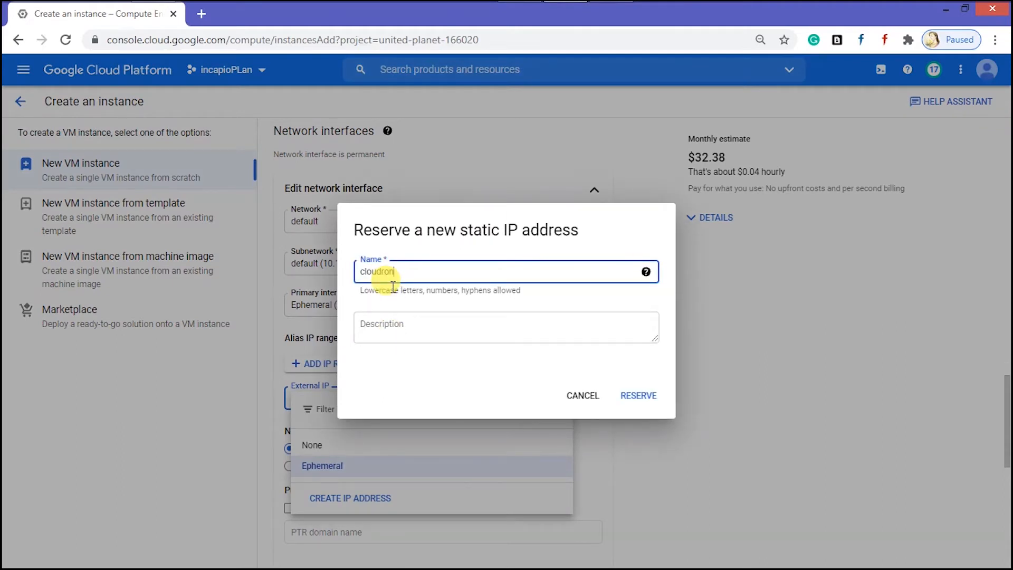
{"action": "type", "text": "-staticip"}
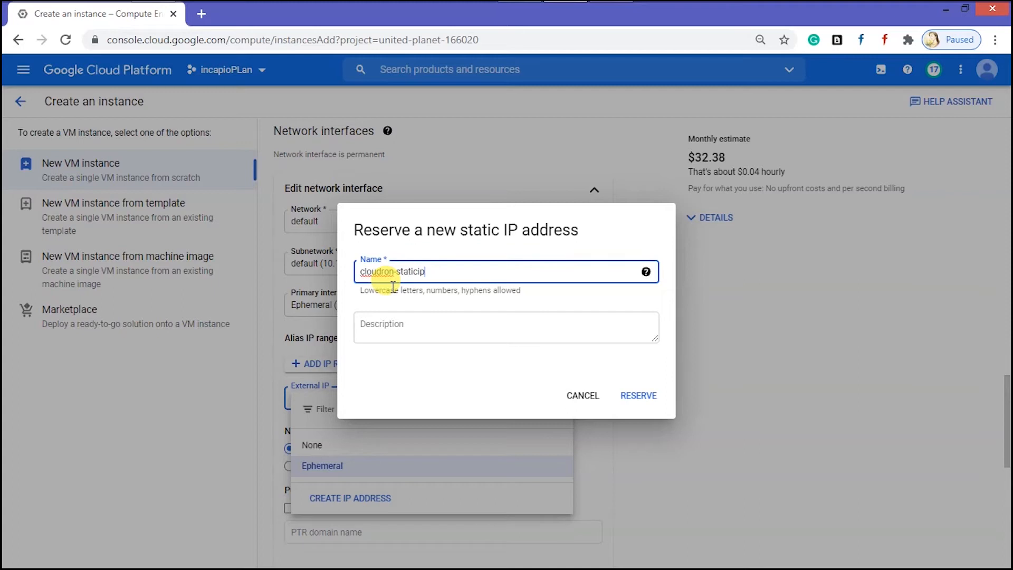
{"action": "left_click", "coordinate": [638, 395]}
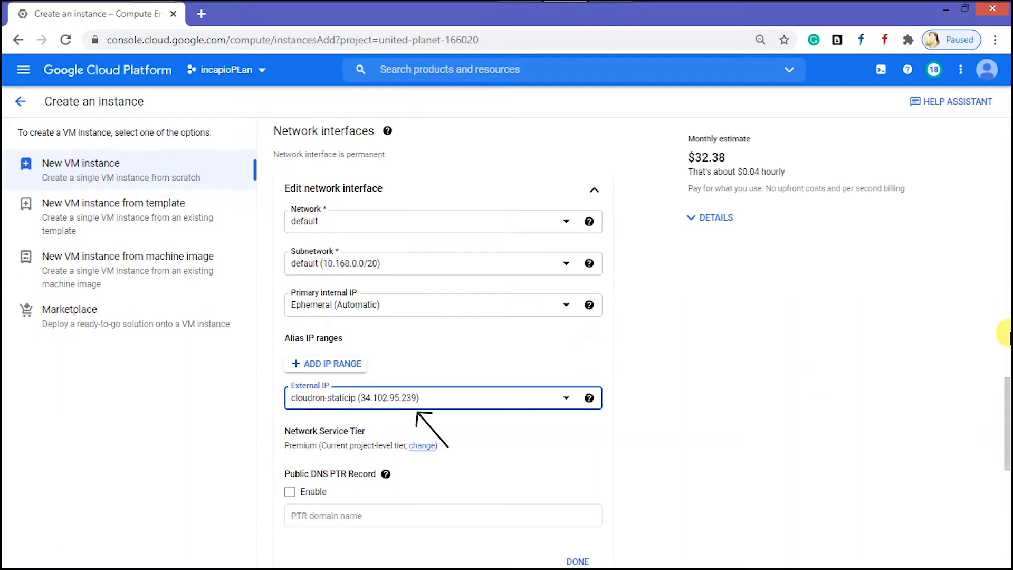
{"action": "mouse_move", "coordinate": [1008, 396]}
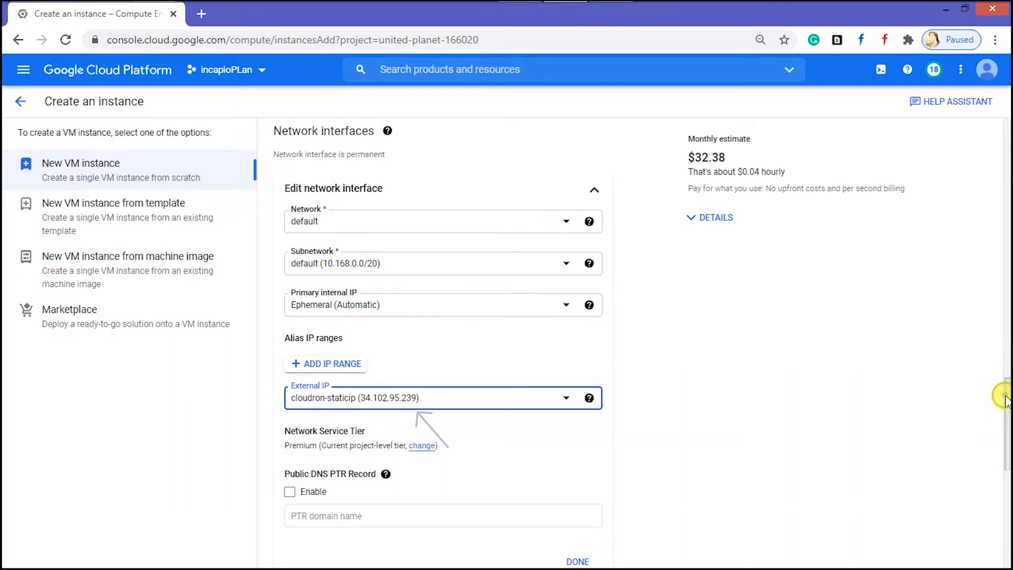
Step: Create the cloudron VM, now running in us-west2-c at 34.102.95.239
{"action": "scroll", "scroll_direction": "down", "scroll_amount": 3}
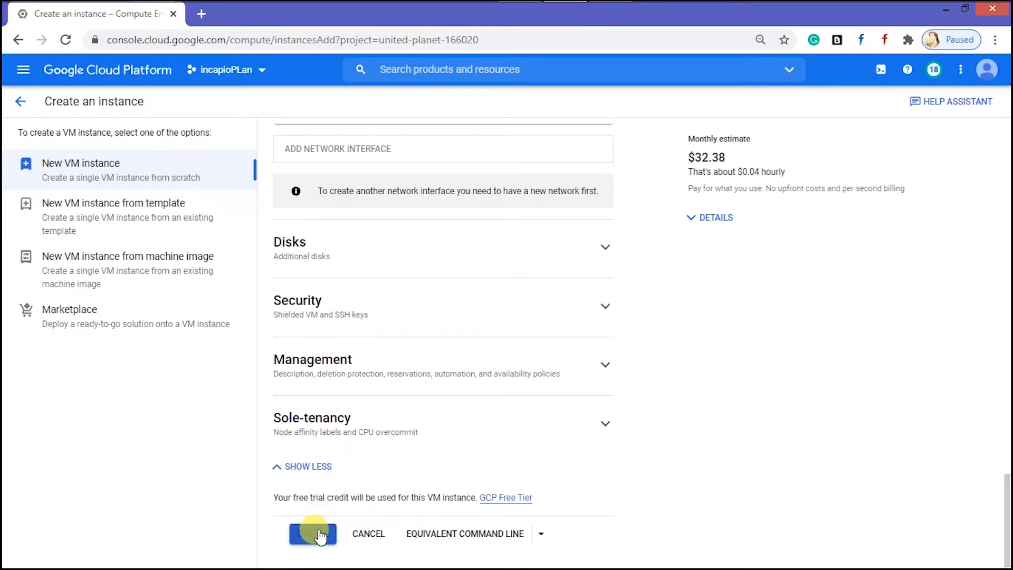
{"action": "left_click", "coordinate": [313, 534]}
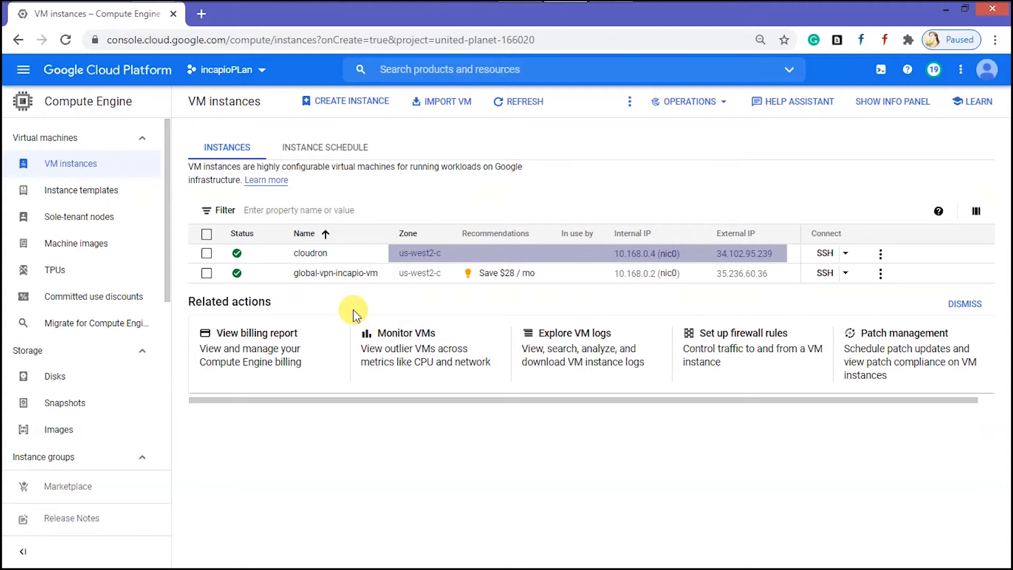
{"action": "mouse_move", "coordinate": [443, 286]}
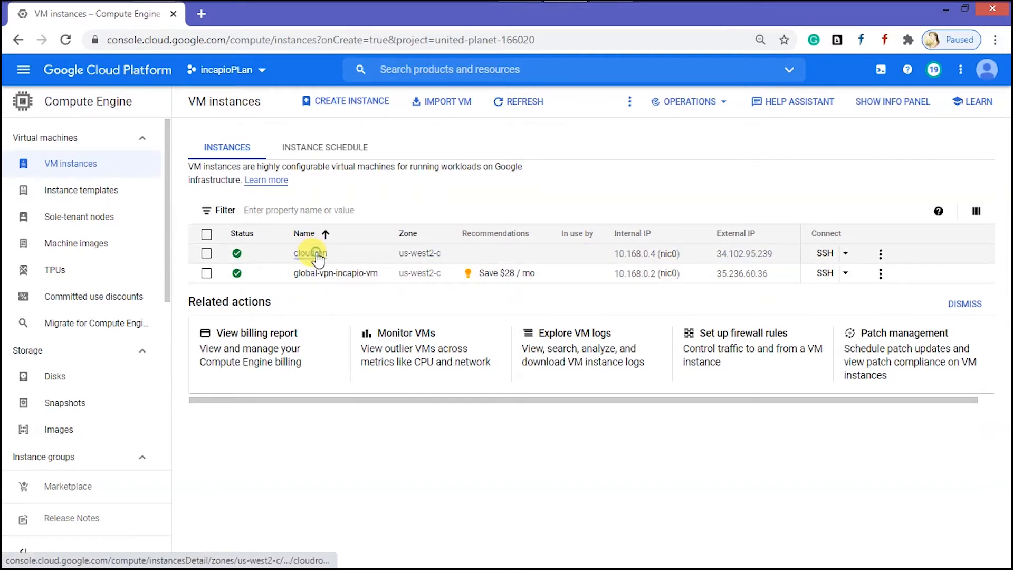
Step: View the cloudron VM's nic0 details and copy its cloudron-firewall network tag
{"action": "left_click", "coordinate": [309, 254]}
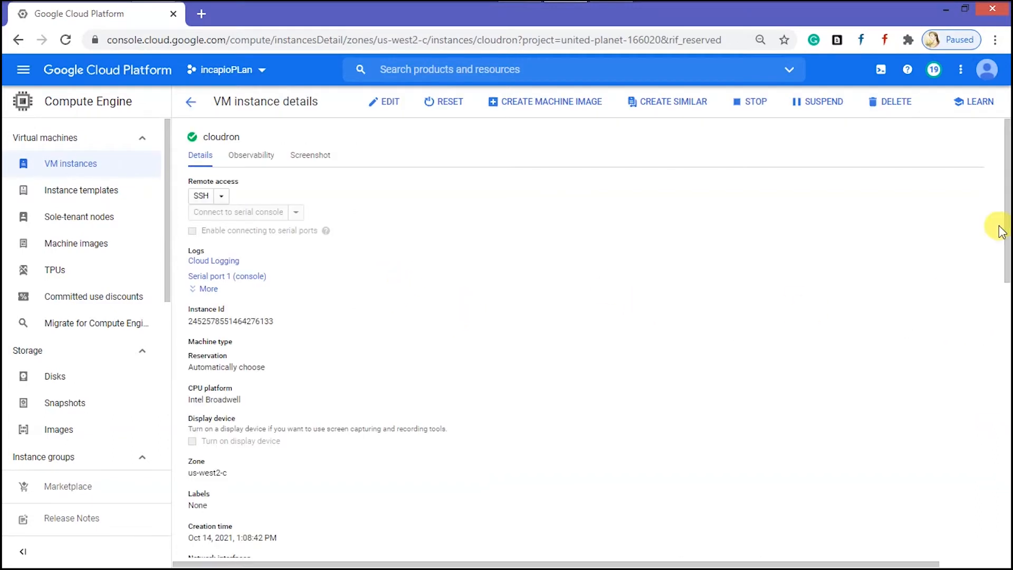
{"action": "scroll", "scroll_direction": "down", "scroll_amount": 3}
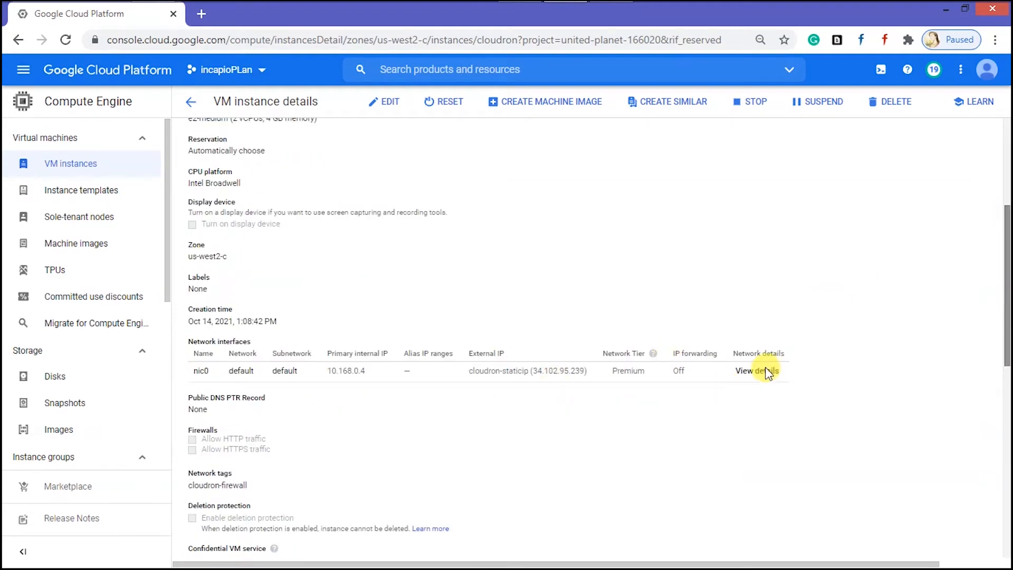
{"action": "left_click", "coordinate": [757, 370]}
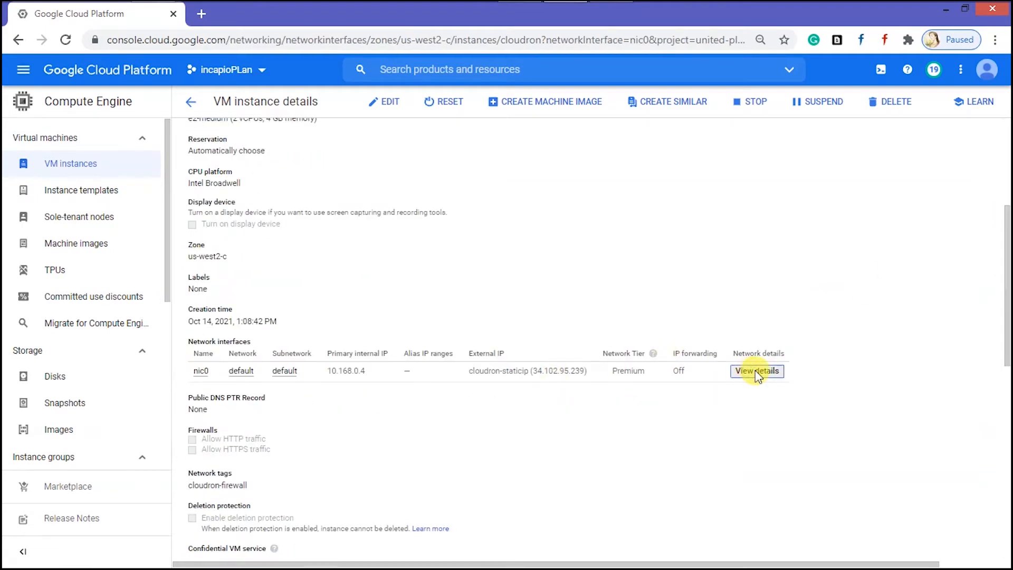
{"action": "left_click", "coordinate": [757, 371]}
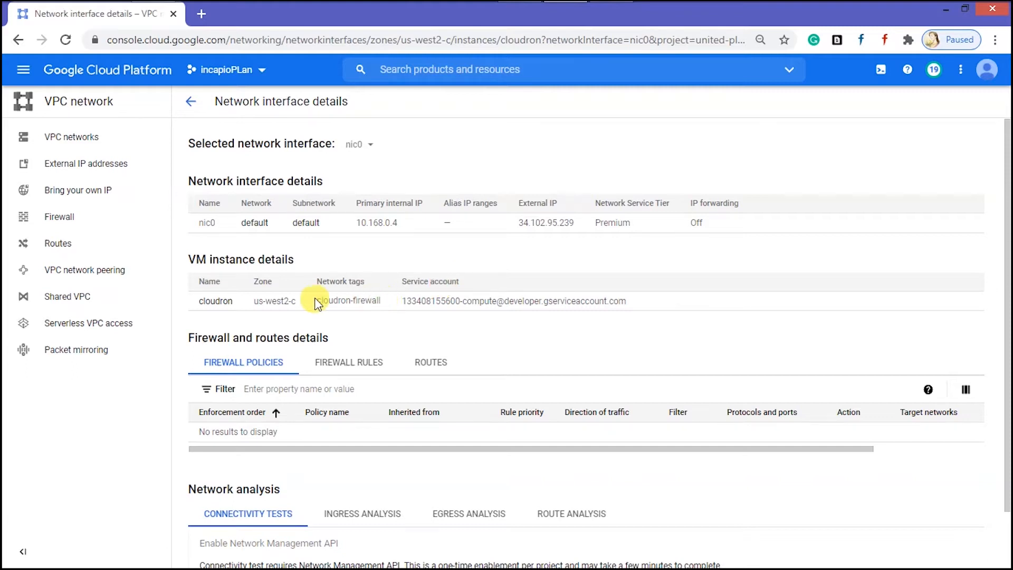
{"action": "double_click", "coordinate": [348, 301]}
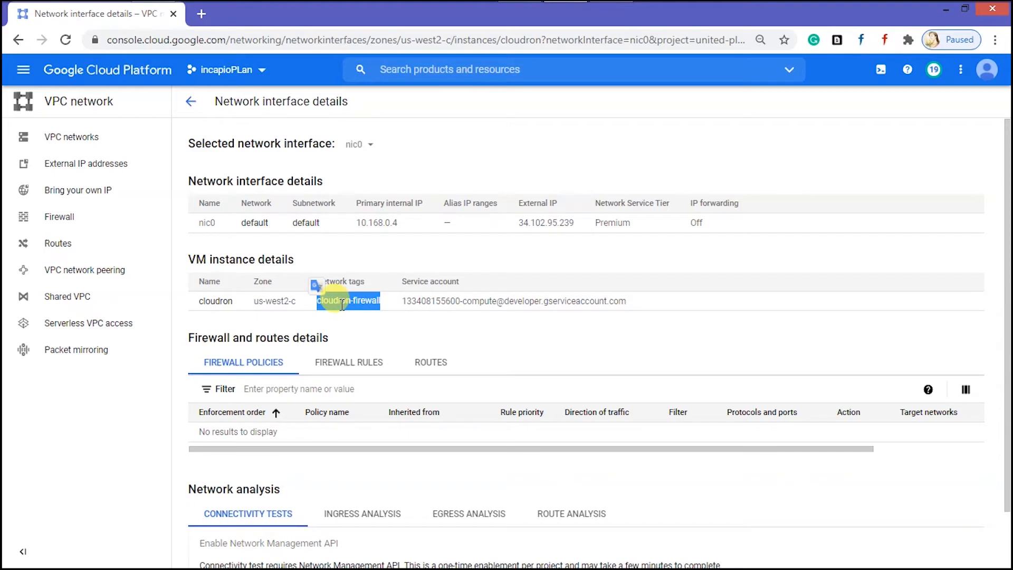
{"action": "right_click", "coordinate": [347, 301]}
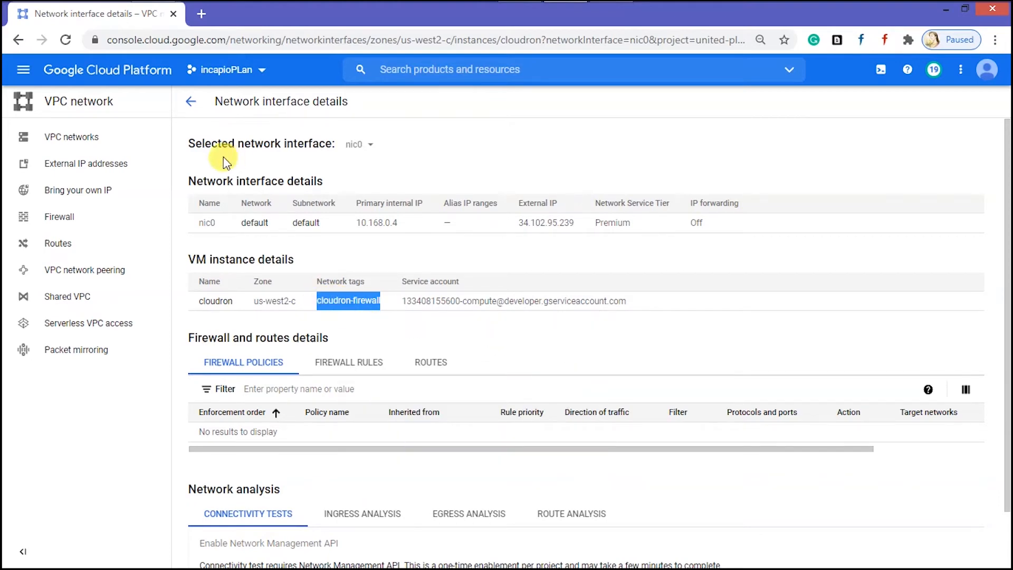
{"action": "mouse_move", "coordinate": [69, 227]}
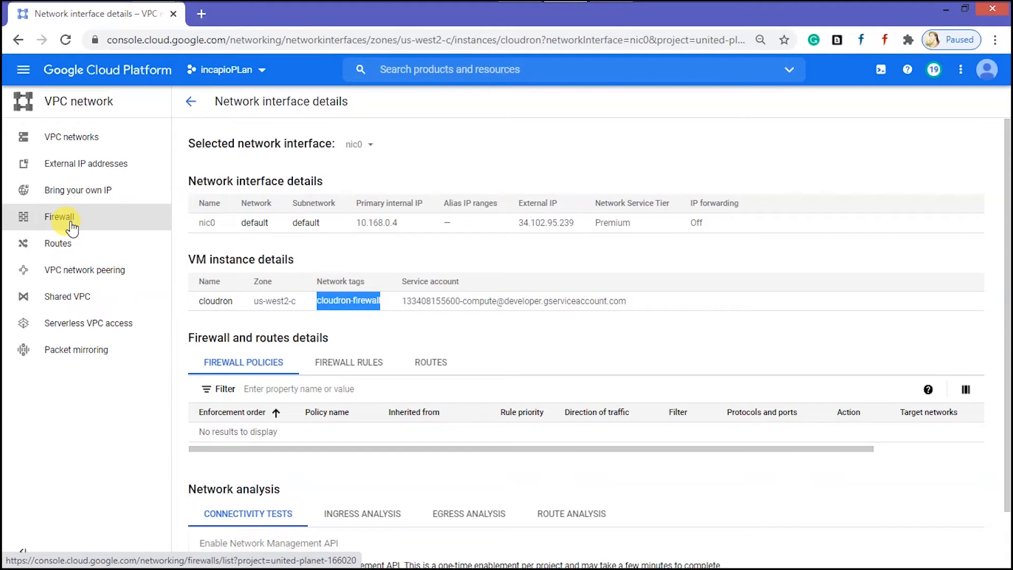
Step: Start firewall rule 'cloudron-ingress' targeting tag cloudron-firewall from source 0.0.0.0/0
{"action": "left_click", "coordinate": [60, 217]}
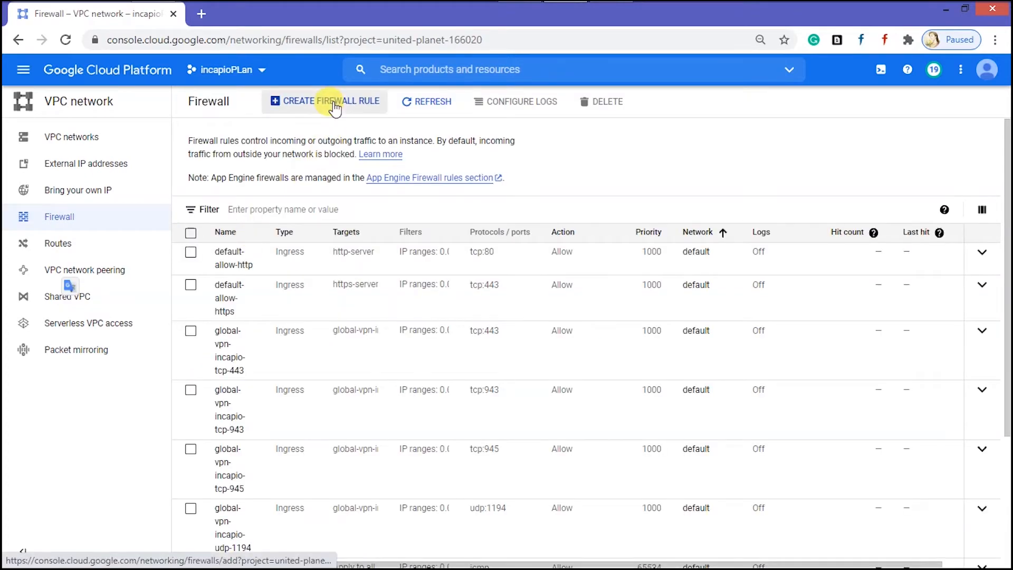
{"action": "left_click", "coordinate": [324, 101]}
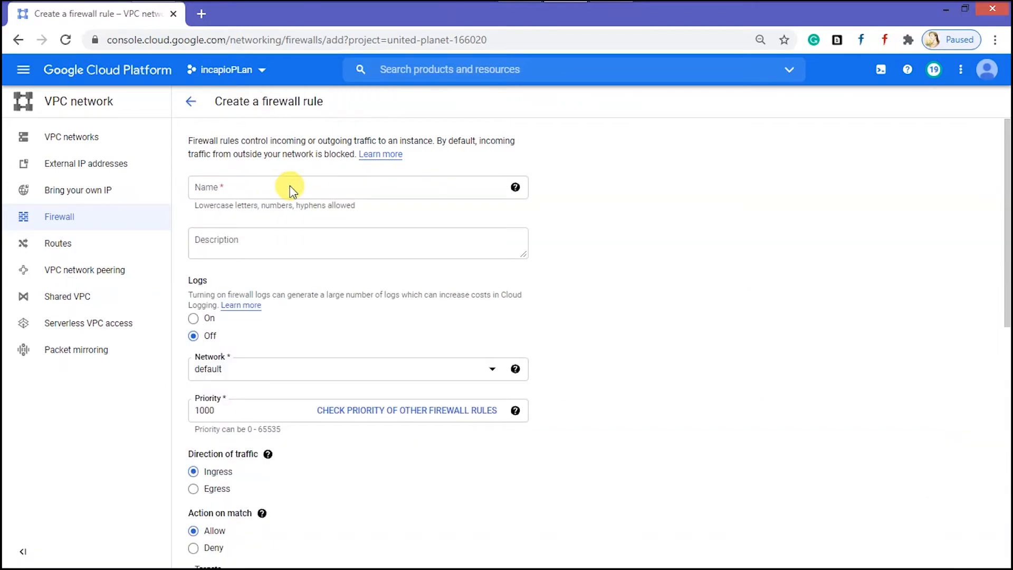
{"action": "left_click", "coordinate": [286, 189]}
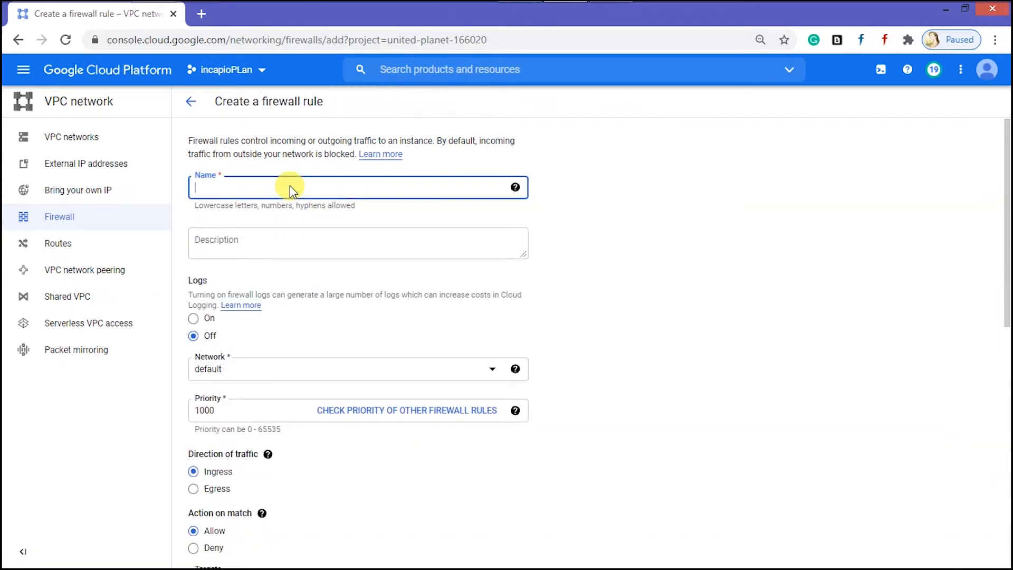
{"action": "type", "text": "cloudron-ingress"}
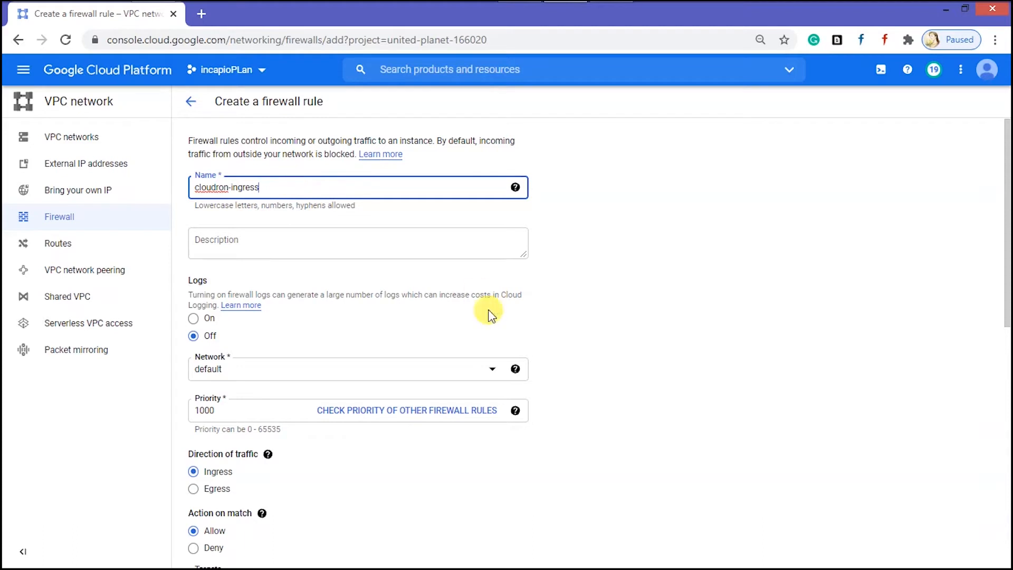
{"action": "scroll", "scroll_direction": "down", "scroll_amount": 3}
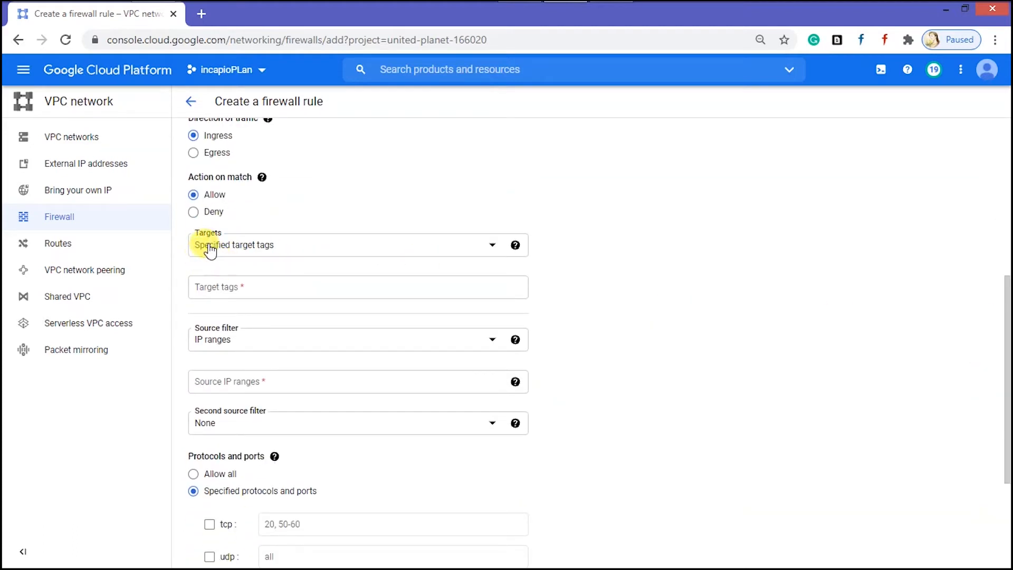
{"action": "mouse_move", "coordinate": [258, 264]}
{"action": "type", "text": "cloudron-firewall"}
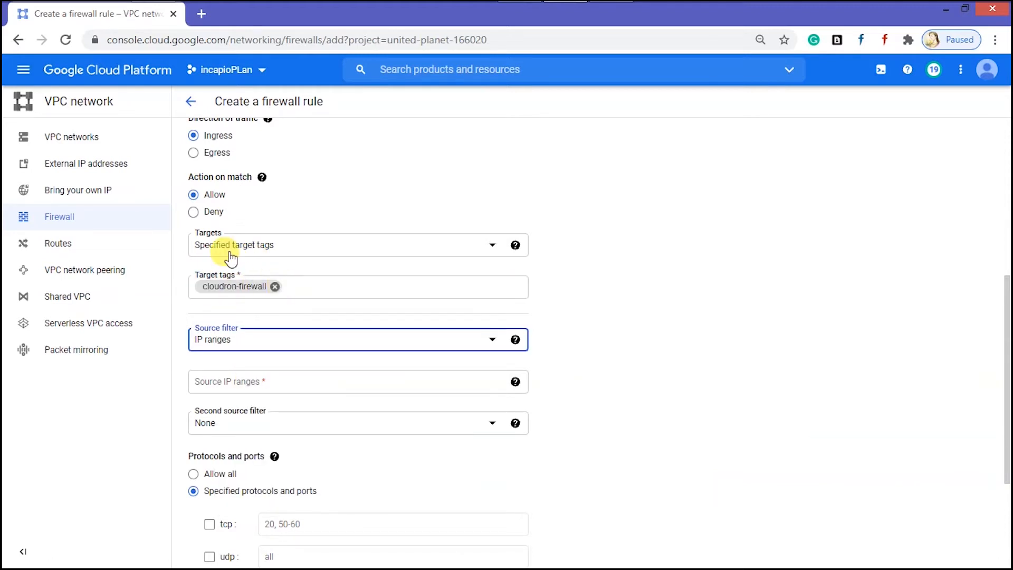
{"action": "type", "text": "0.0.0.0/0"}
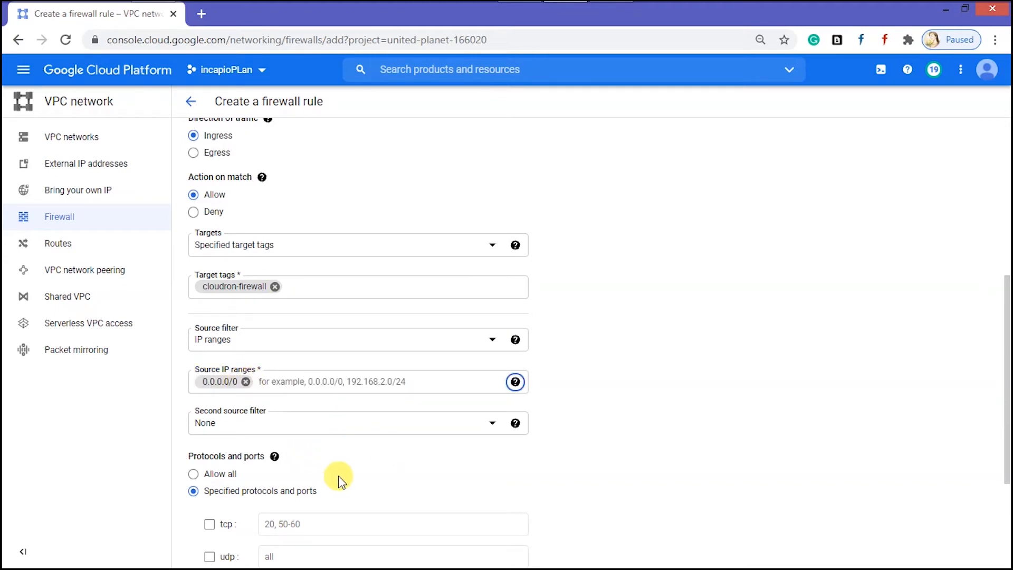
{"action": "mouse_move", "coordinate": [999, 369]}
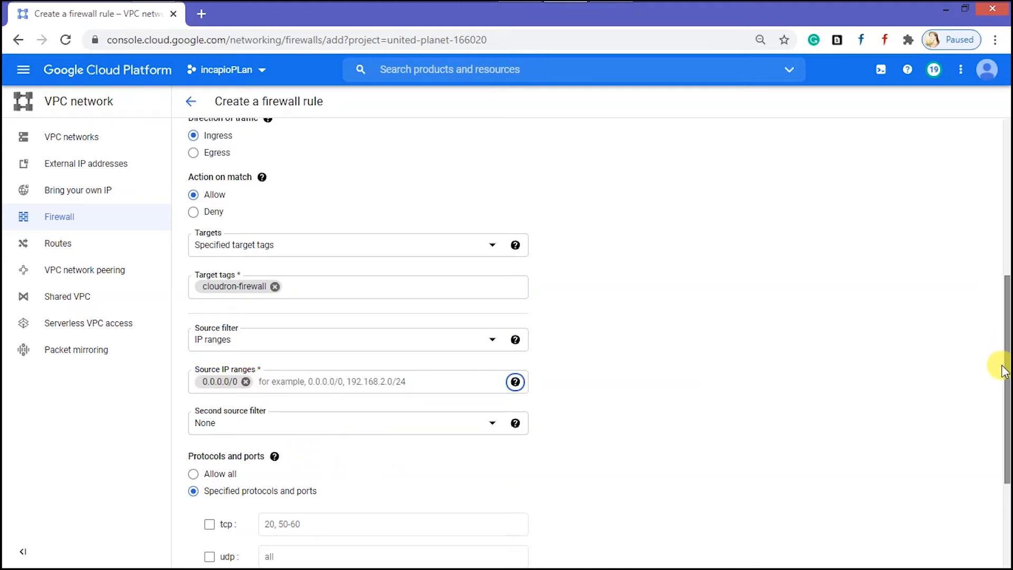
{"action": "scroll", "scroll_direction": "down", "scroll_amount": 3}
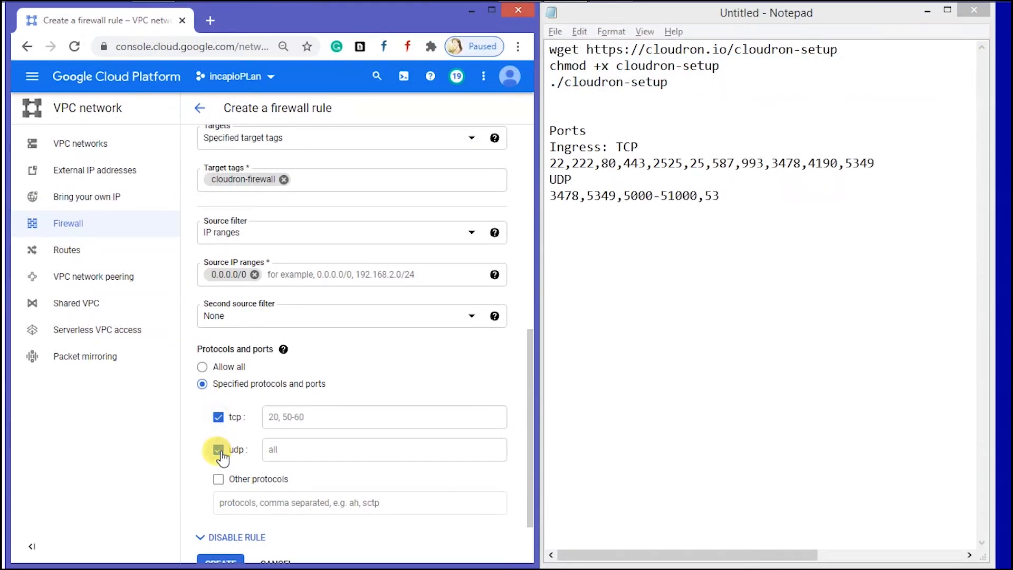
Step: Paste the TCP and UDP port lists from Notepad and create the rule
{"action": "left_click", "coordinate": [219, 449]}
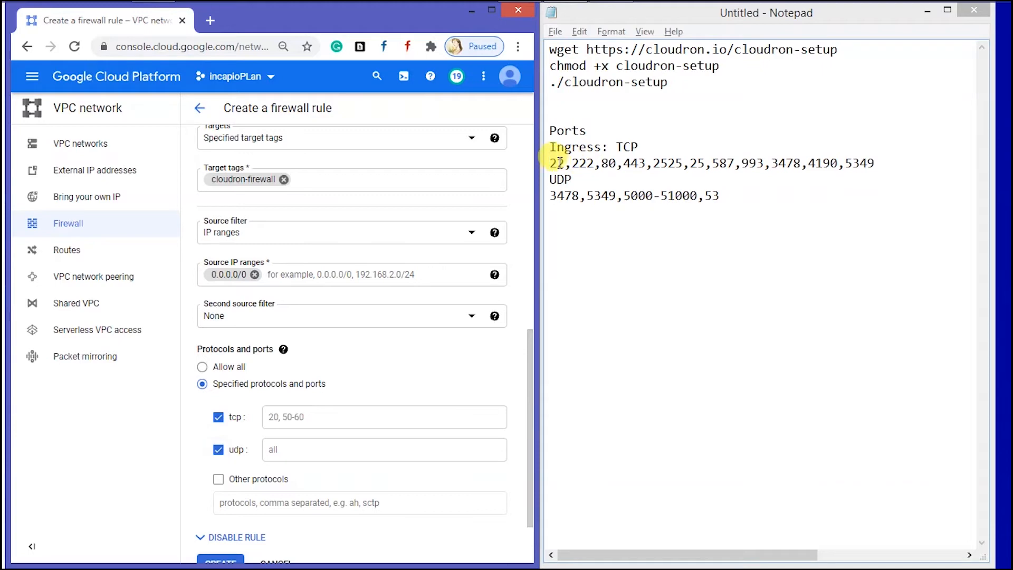
{"action": "left_click_drag", "start_coordinate": [550, 163], "coordinate": [874, 163]}
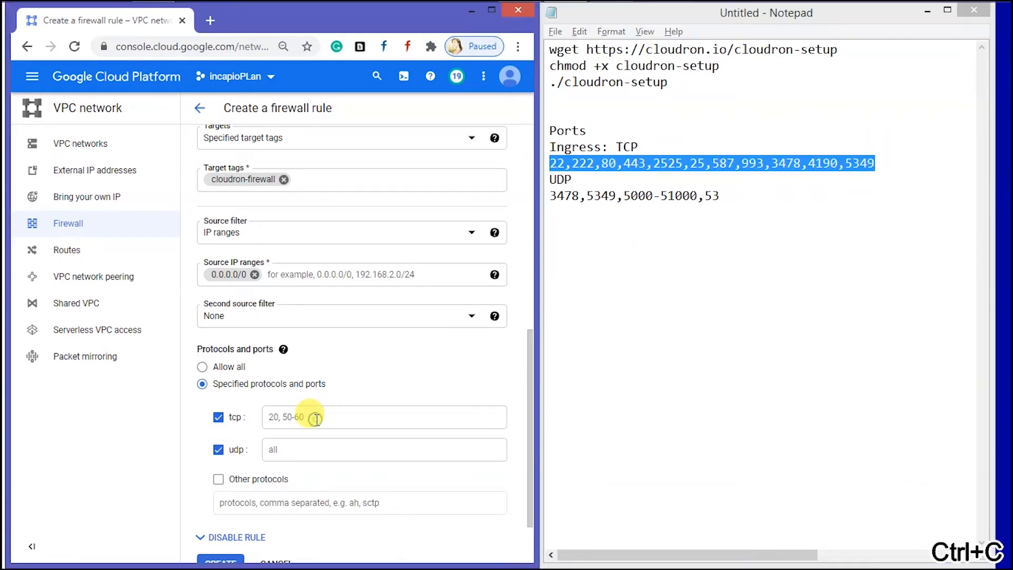
{"action": "left_click", "coordinate": [316, 417]}
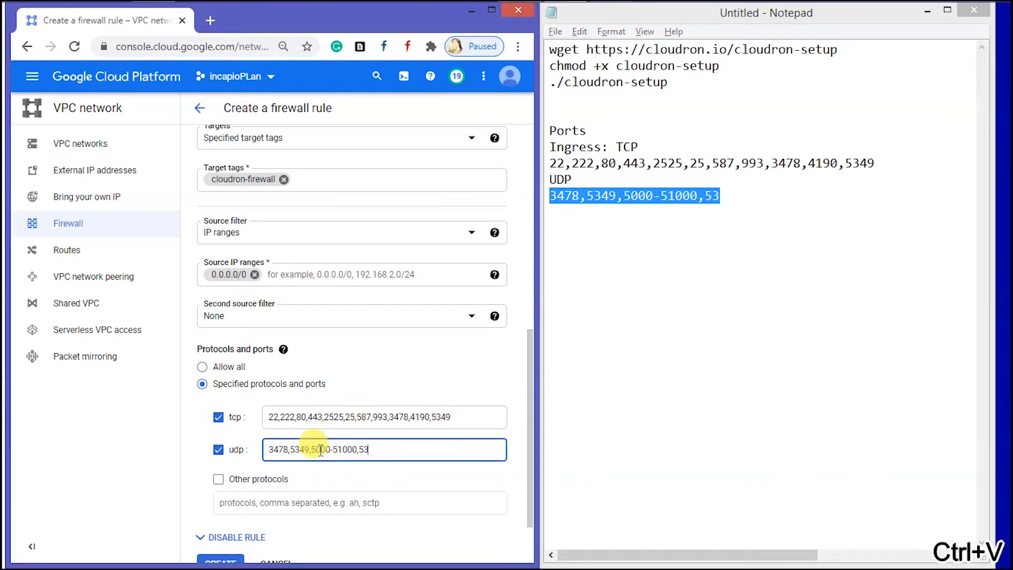
{"action": "scroll", "scroll_direction": "down", "scroll_amount": 3}
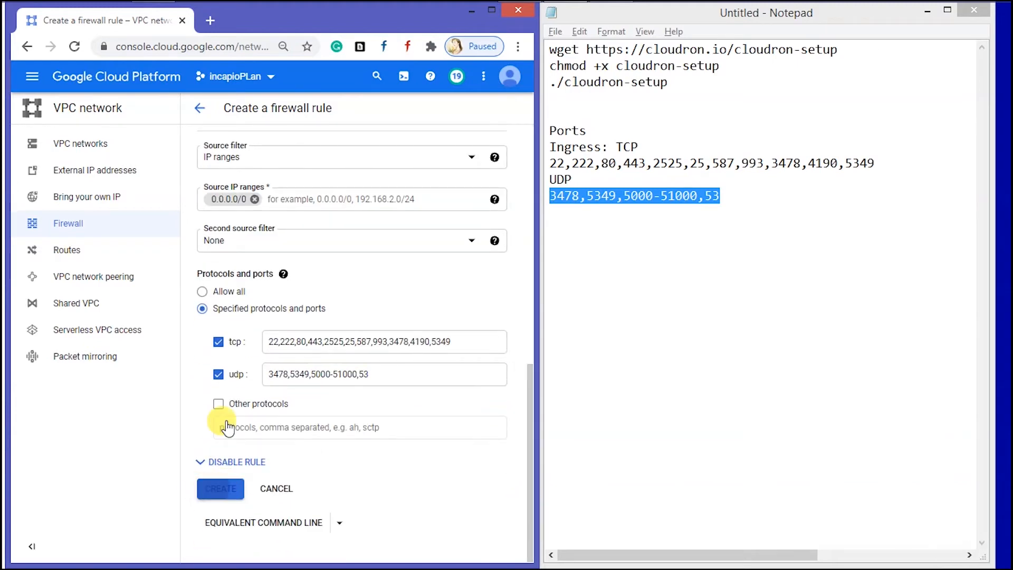
{"action": "left_click", "coordinate": [220, 489]}
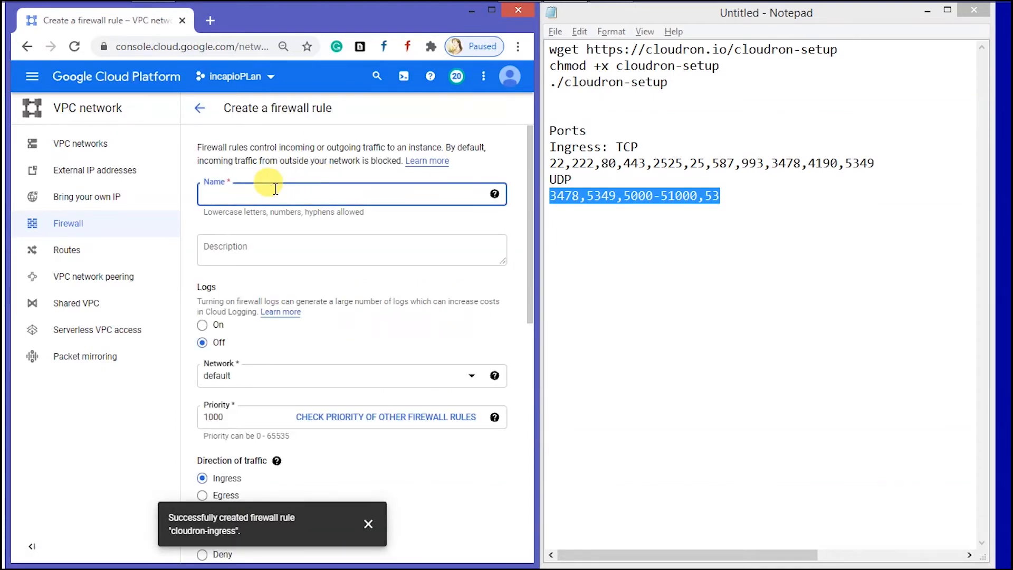
Step: Create egress rule cloudron-egress allowing all traffic to 0.0.0.0/0 for tag cloudron-firewall
{"action": "type", "text": "cloudron-egress"}
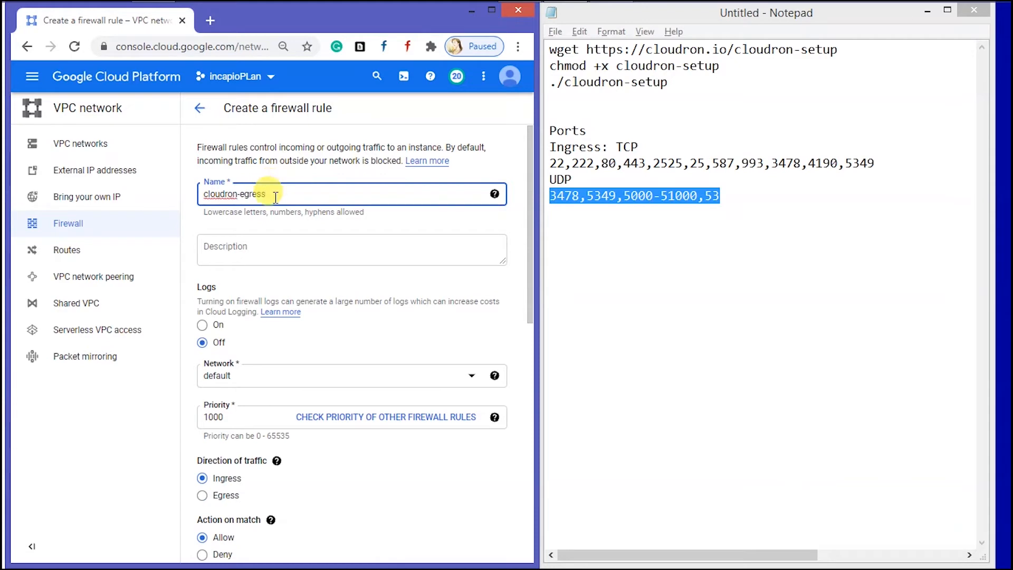
{"action": "mouse_move", "coordinate": [345, 328]}
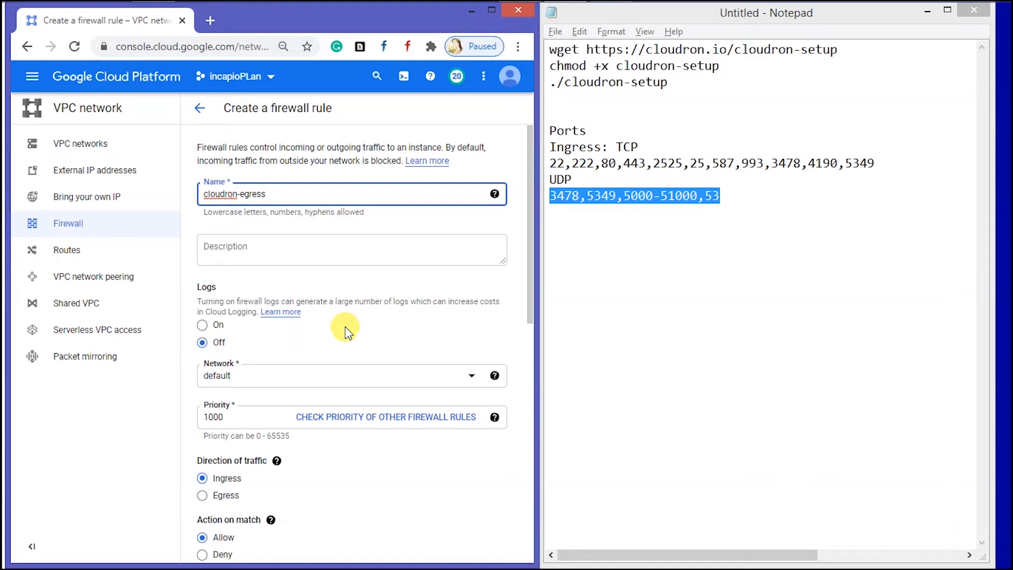
{"action": "mouse_move", "coordinate": [416, 338]}
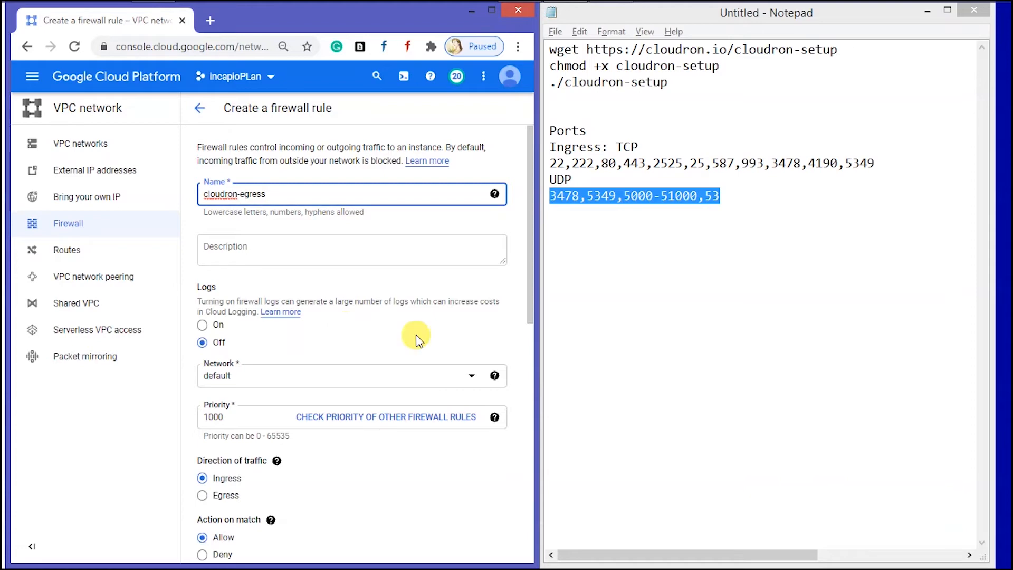
{"action": "scroll", "scroll_direction": "down", "scroll_amount": 3}
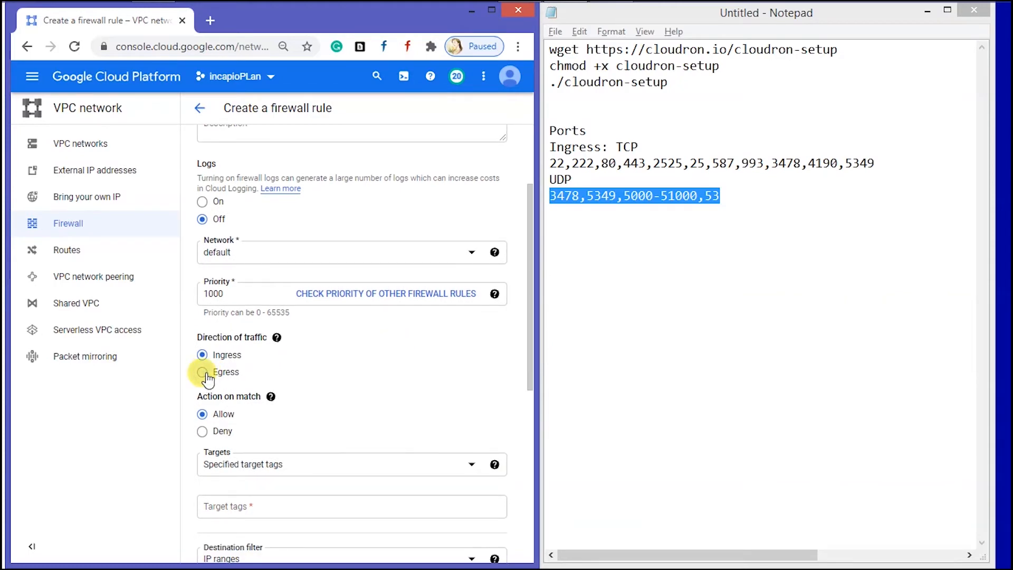
{"action": "left_click", "coordinate": [202, 372]}
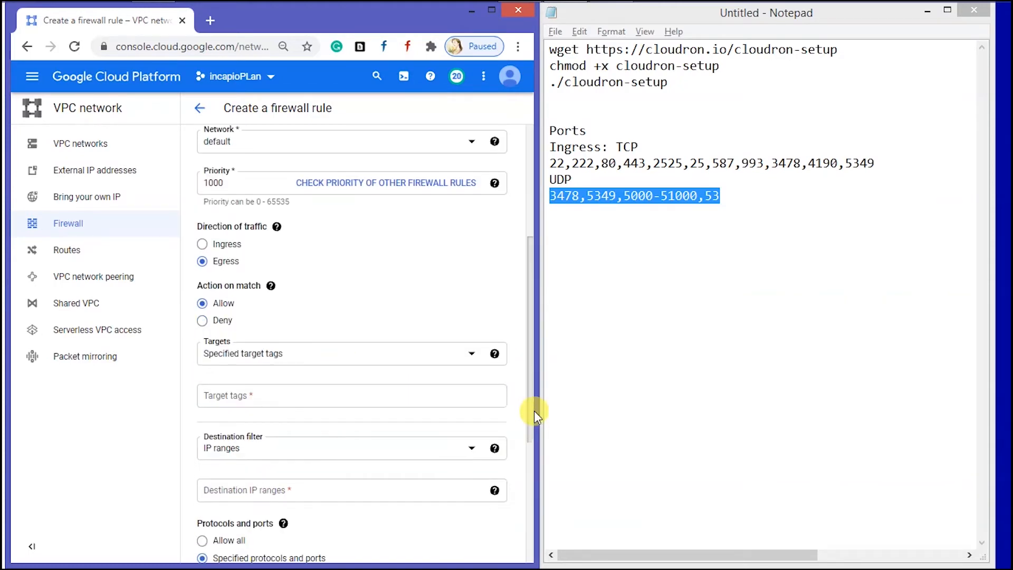
{"action": "type", "text": "cloudron-firewall"}
{"action": "type", "text": "0.0.0.0/0"}
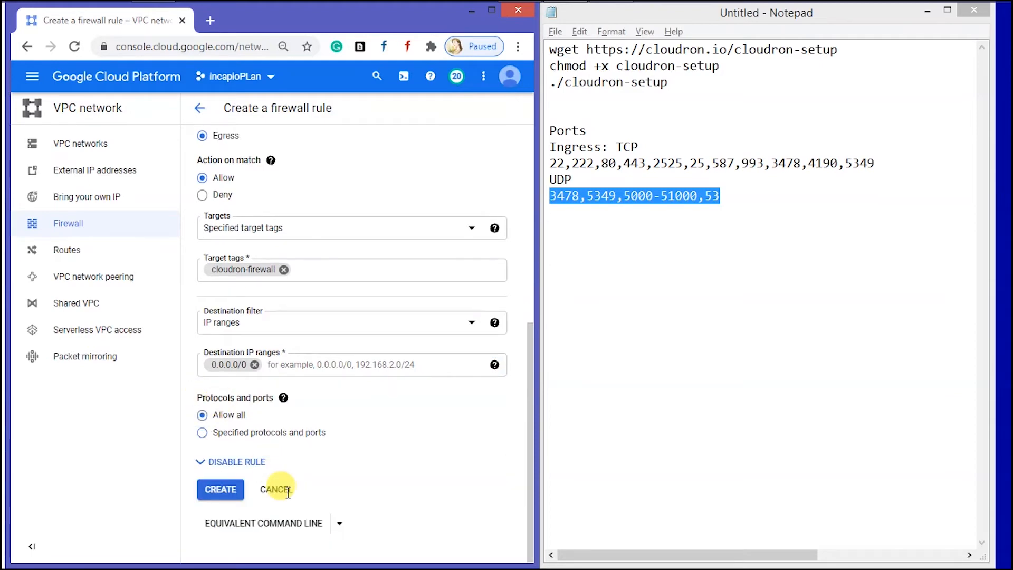
{"action": "left_click", "coordinate": [220, 489]}
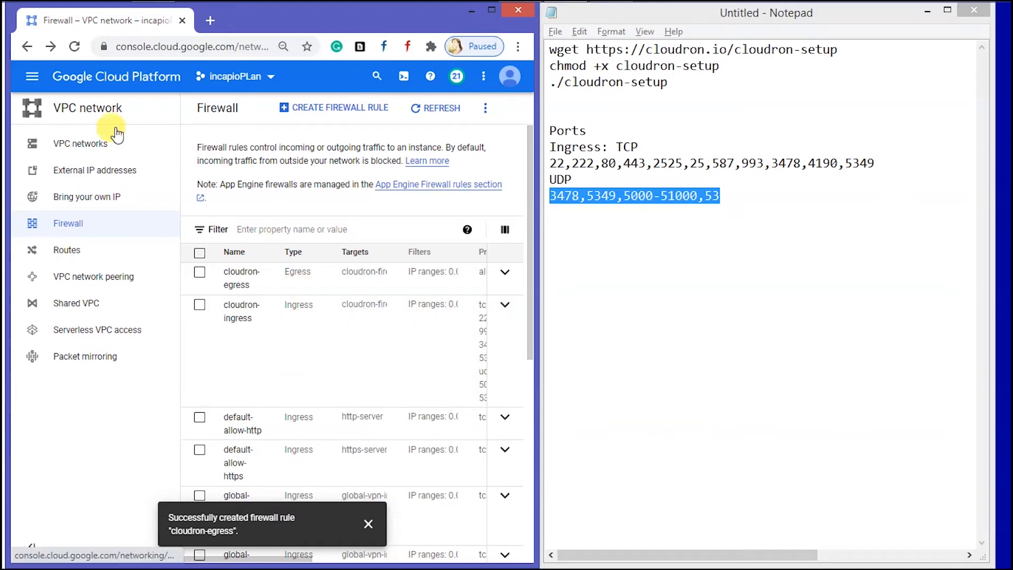
Step: Open an SSH session to the cloudron VM from Compute Engine VM instances
{"action": "left_click", "coordinate": [32, 76]}
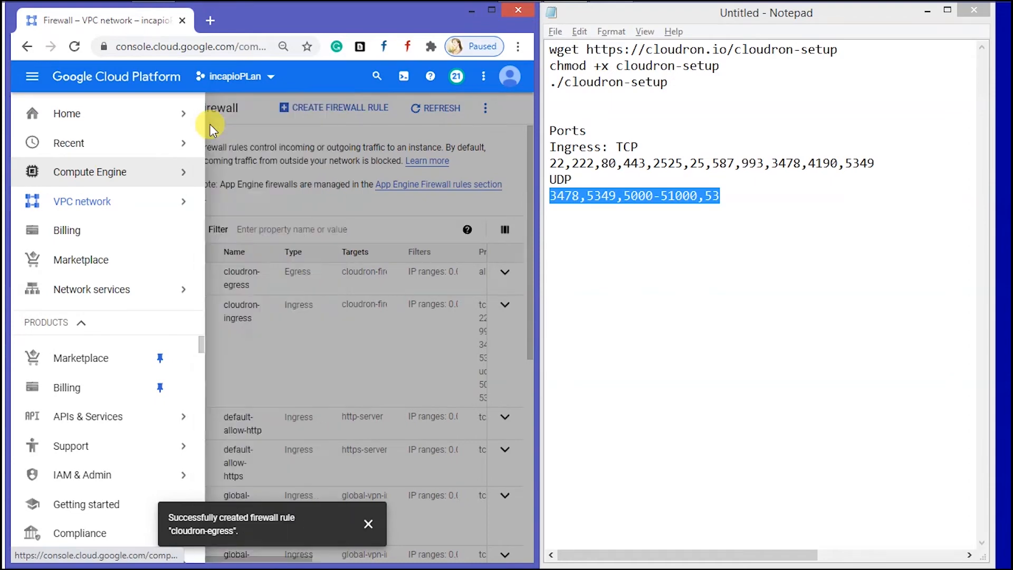
{"action": "left_click", "coordinate": [90, 172]}
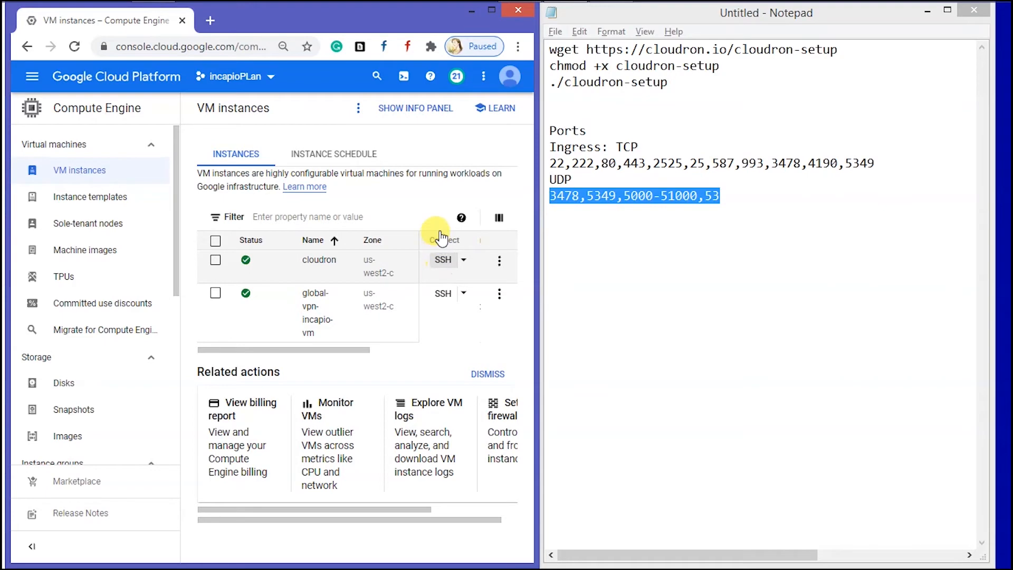
{"action": "left_click", "coordinate": [442, 259]}
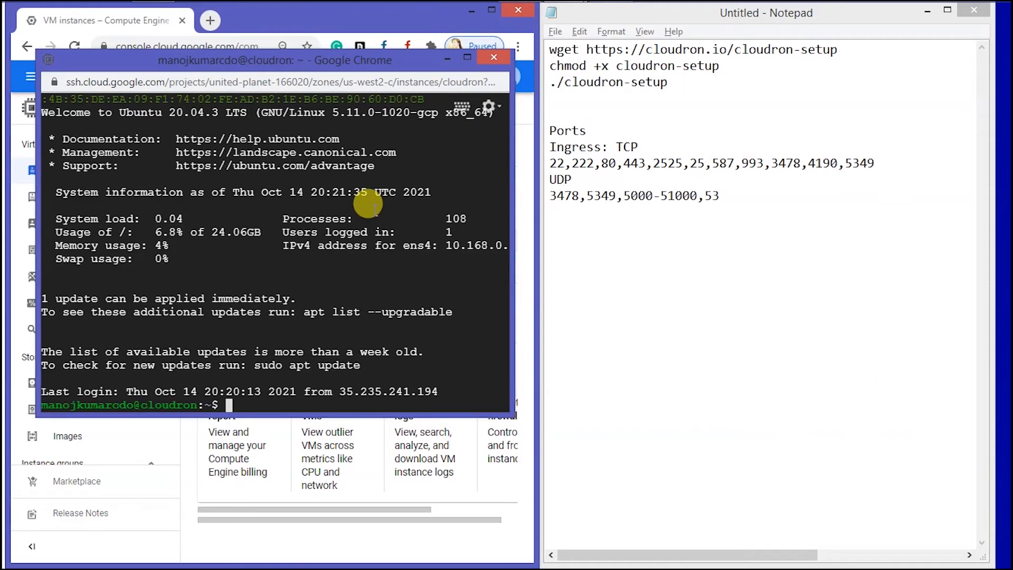
Step: Become root with sudo su - and run the wget, chmod and cloudron-setup commands
{"action": "type", "text": "sudo"}
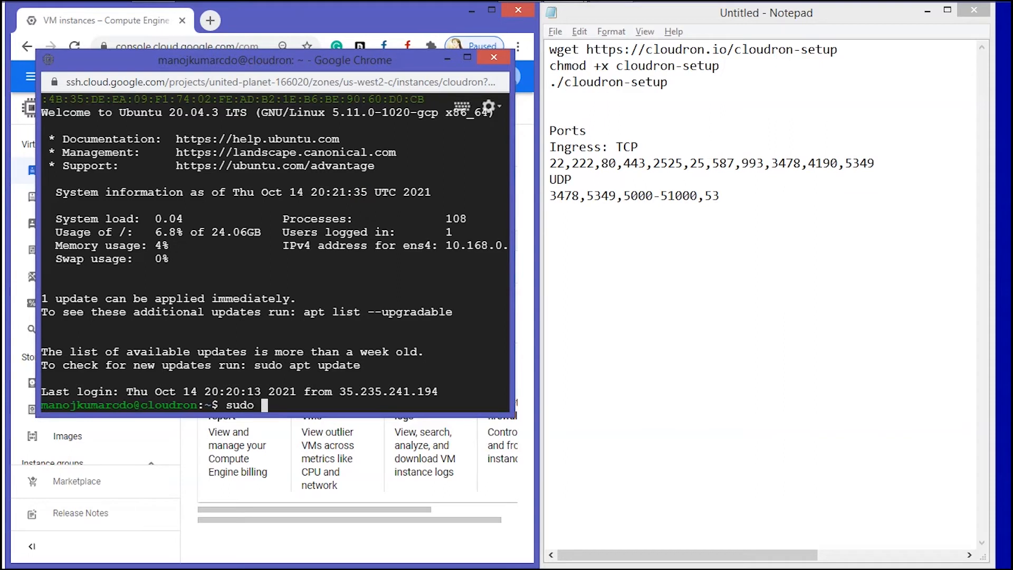
{"action": "type", "text": "su -"}
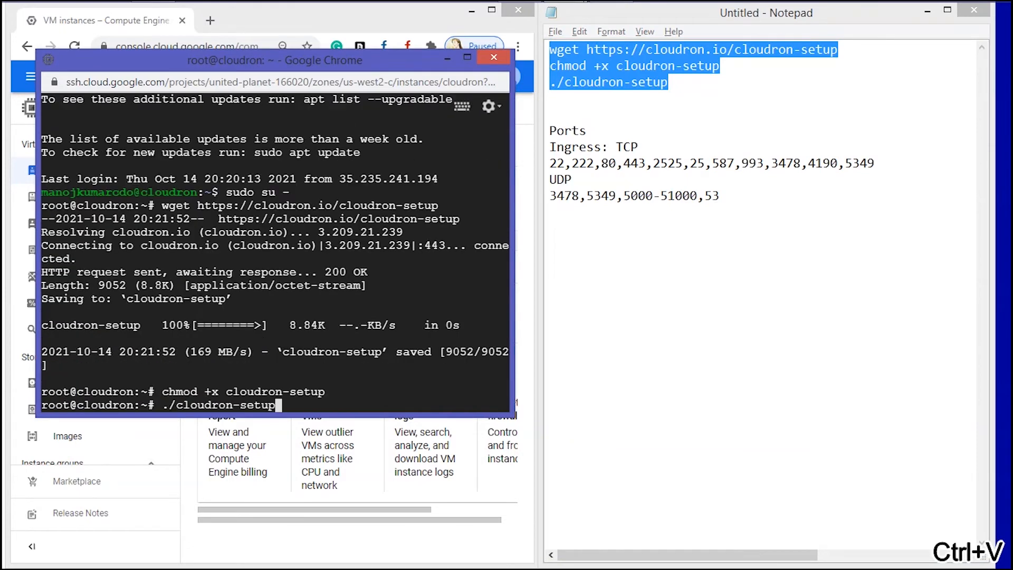
{"action": "key", "text": "Return"}
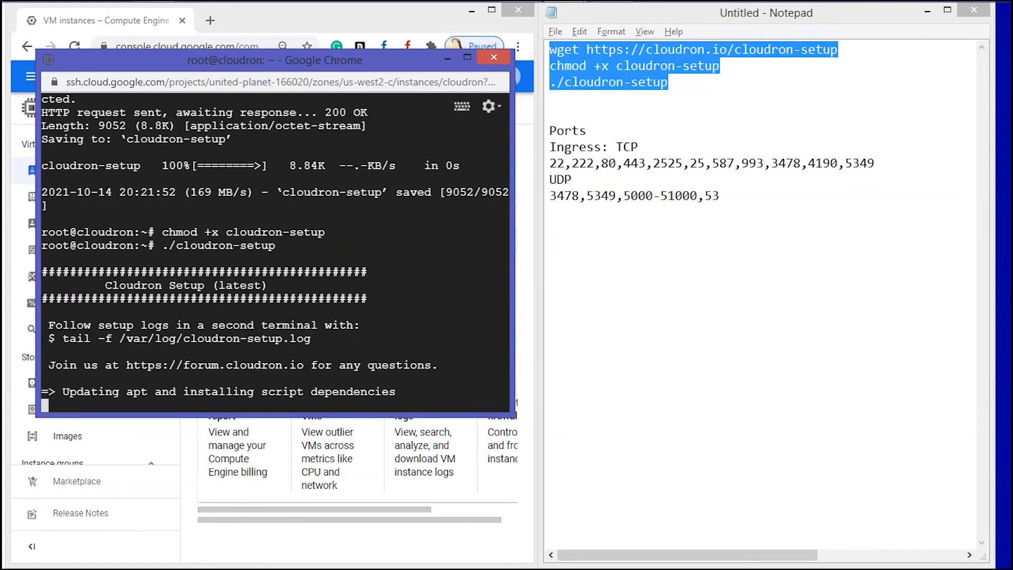
{"action": "left_click", "coordinate": [498, 57]}
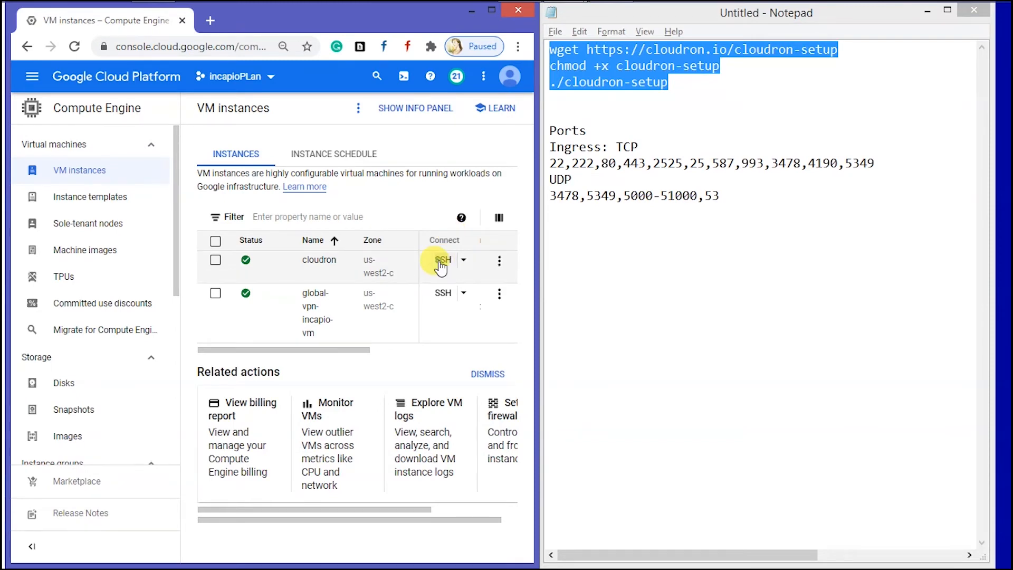
Step: Watch the setup log in a second SSH terminal, then answer y to reboot after Cloudron 6.3.6 installs
{"action": "left_click", "coordinate": [442, 260]}
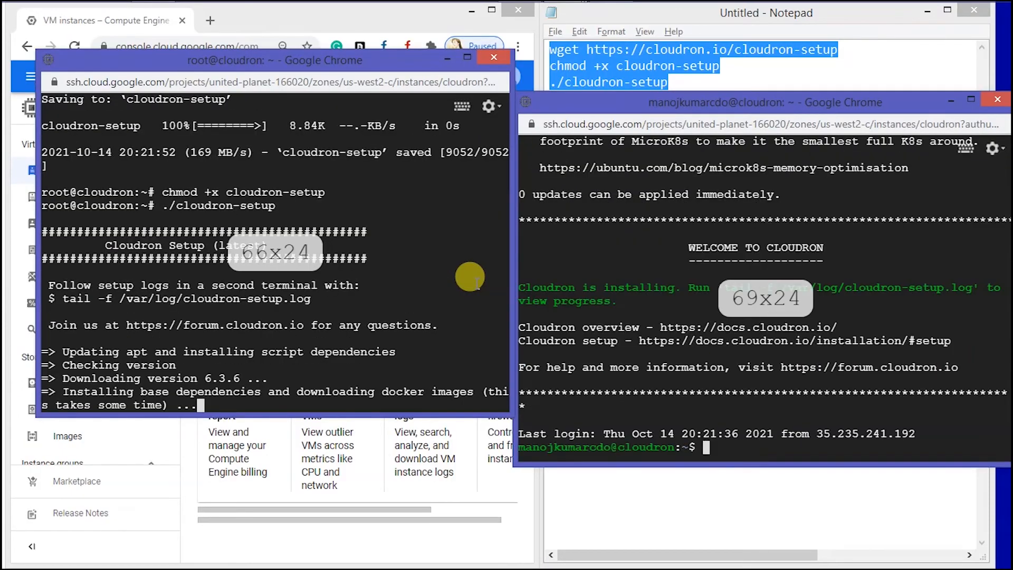
{"action": "left_click_drag", "start_coordinate": [726, 288], "coordinate": [976, 288]}
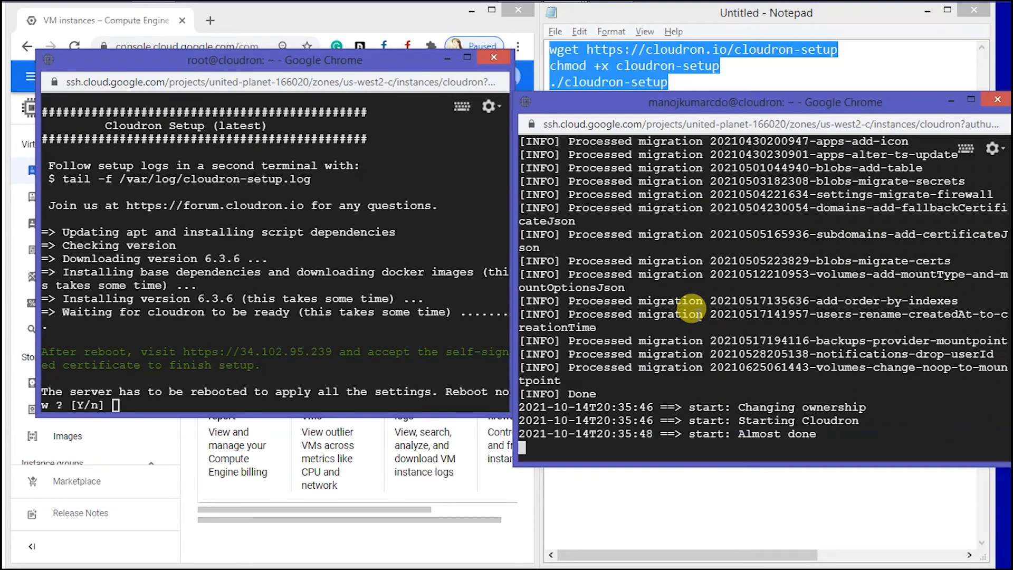
{"action": "type", "text": "y"}
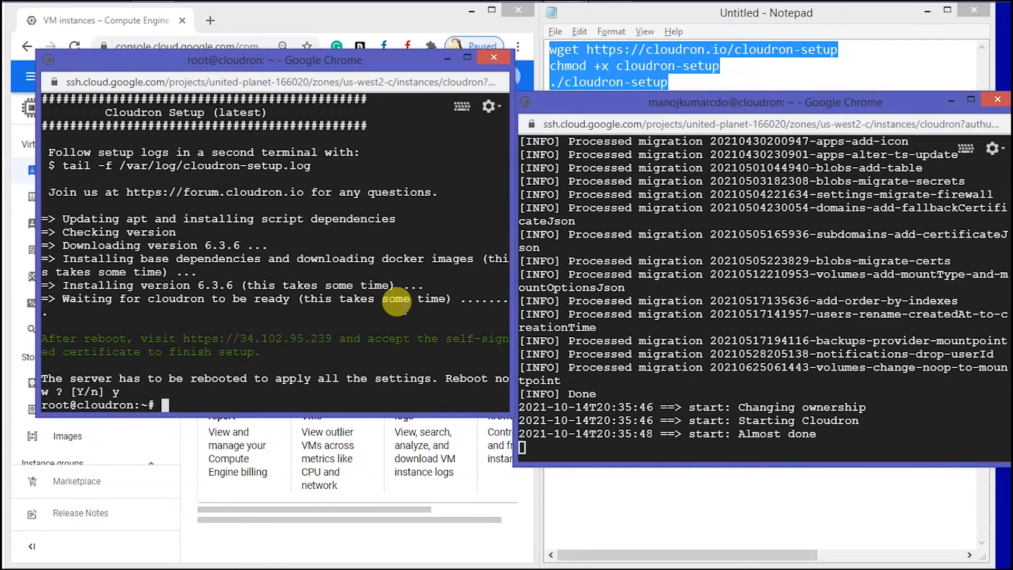
{"action": "mouse_move", "coordinate": [579, 154]}
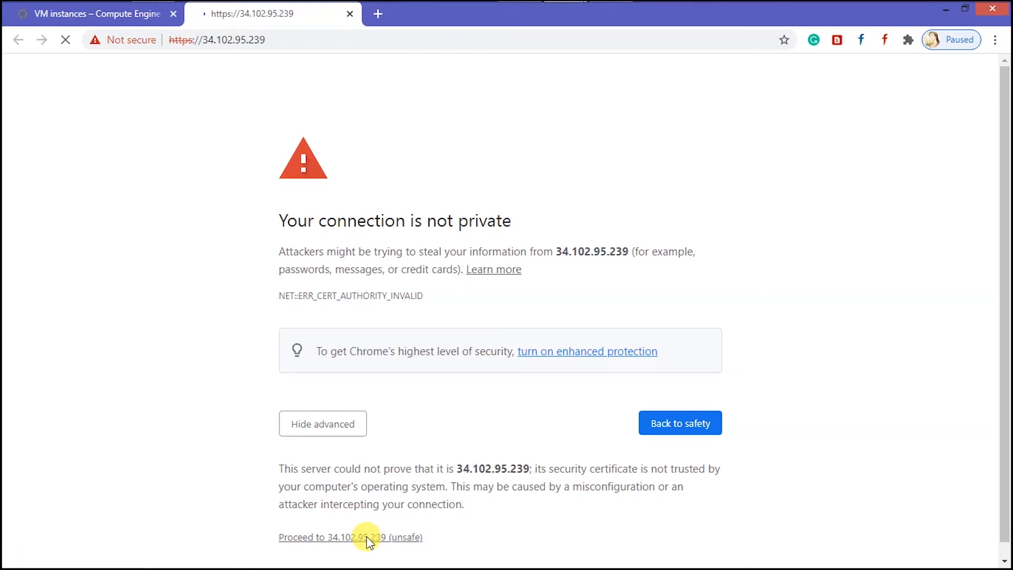
{"action": "left_click", "coordinate": [351, 538]}
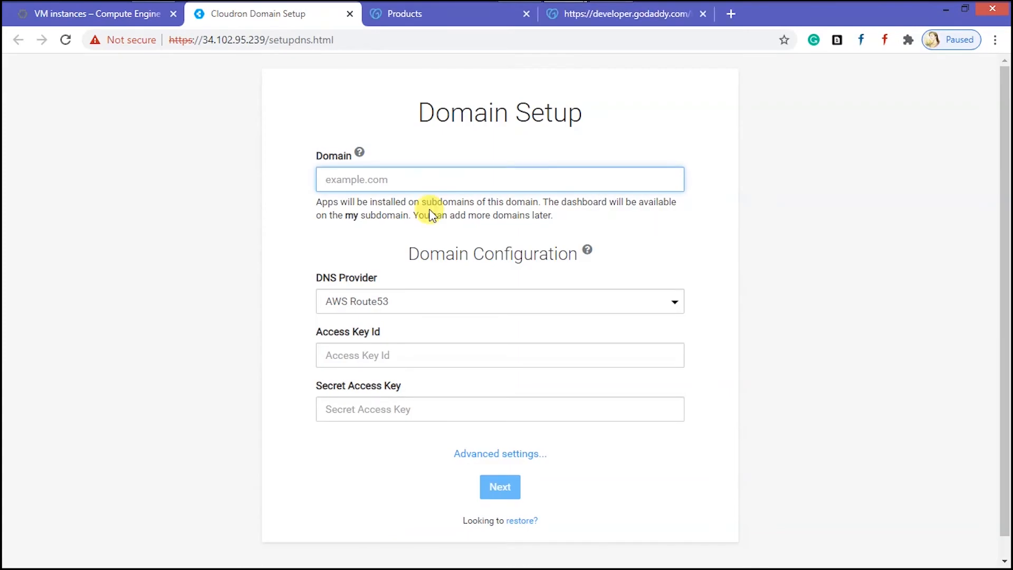
Step: Enter incapio.org.in as the Domain and pick GoDaddy from the DNS Provider list
{"action": "type", "text": "ind"}
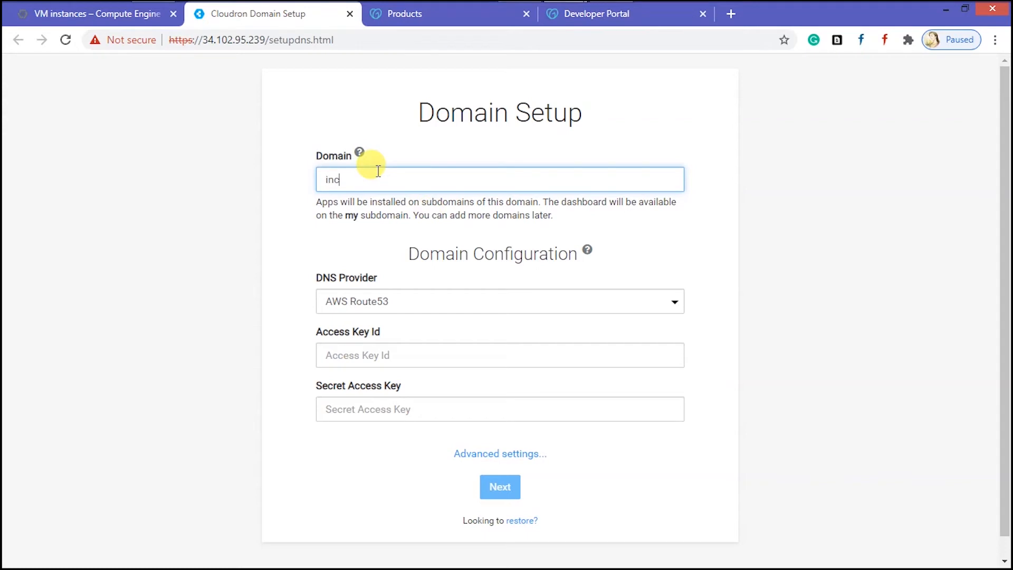
{"action": "type", "text": "apio.org.in"}
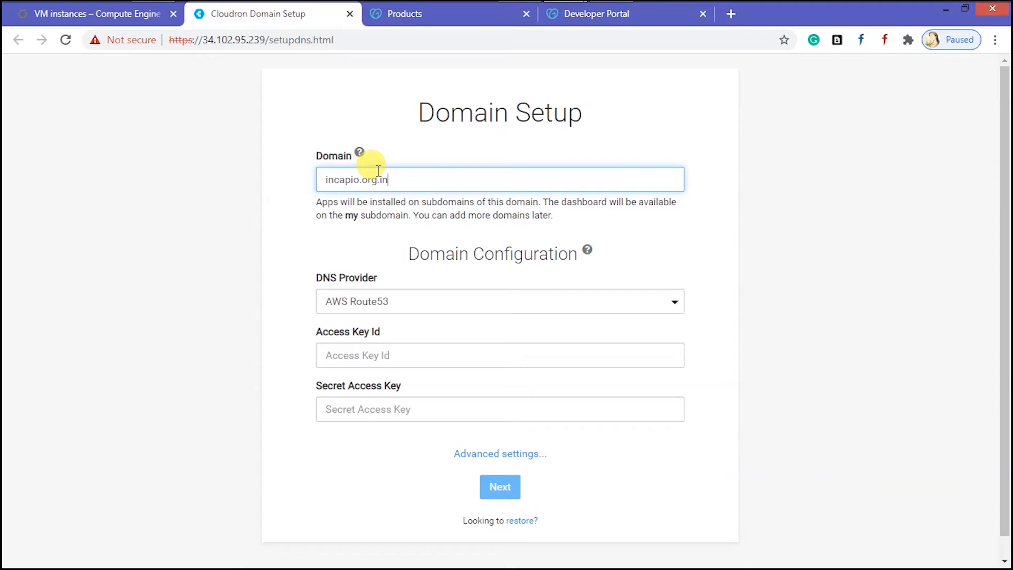
{"action": "left_click", "coordinate": [500, 302]}
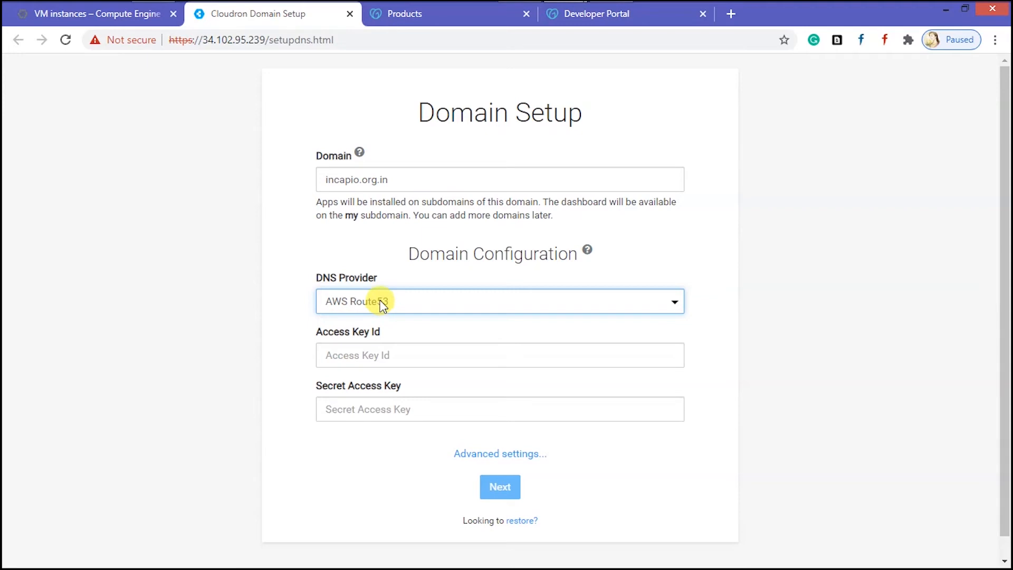
{"action": "left_click", "coordinate": [500, 302]}
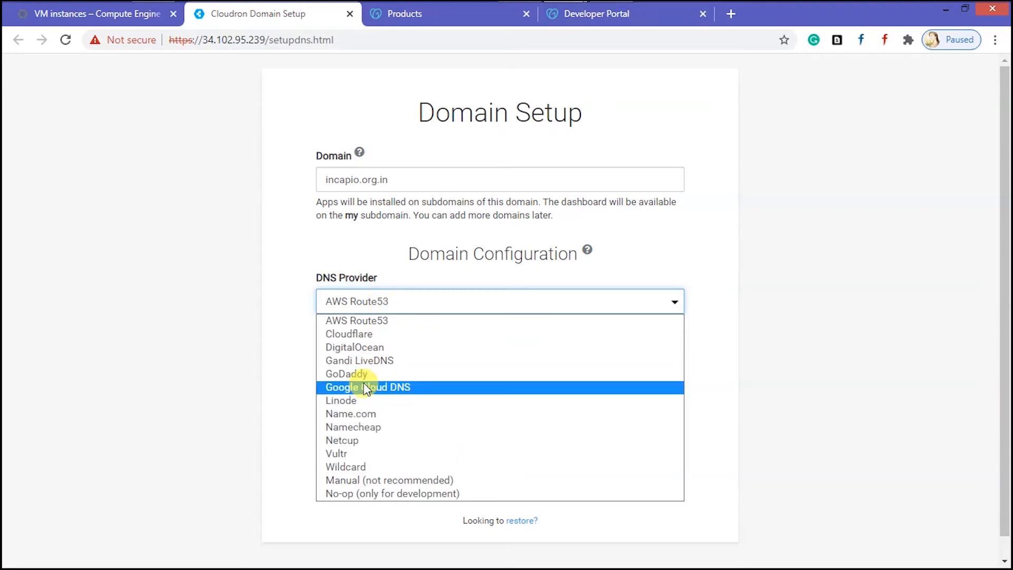
{"action": "left_click", "coordinate": [346, 373]}
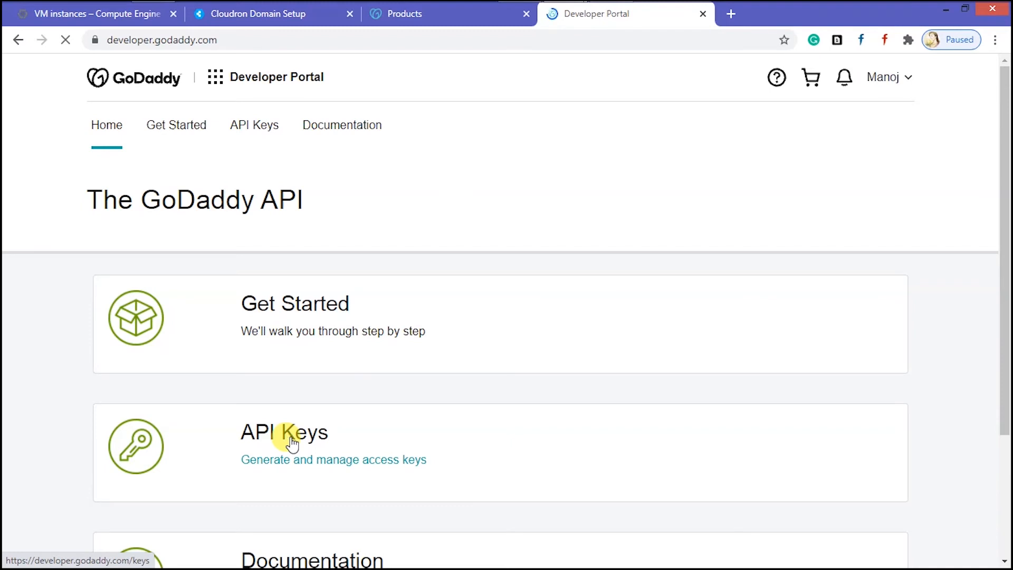
Step: Create the Production API key cloudron-gcp and select its key for copying
{"action": "left_click", "coordinate": [289, 443]}
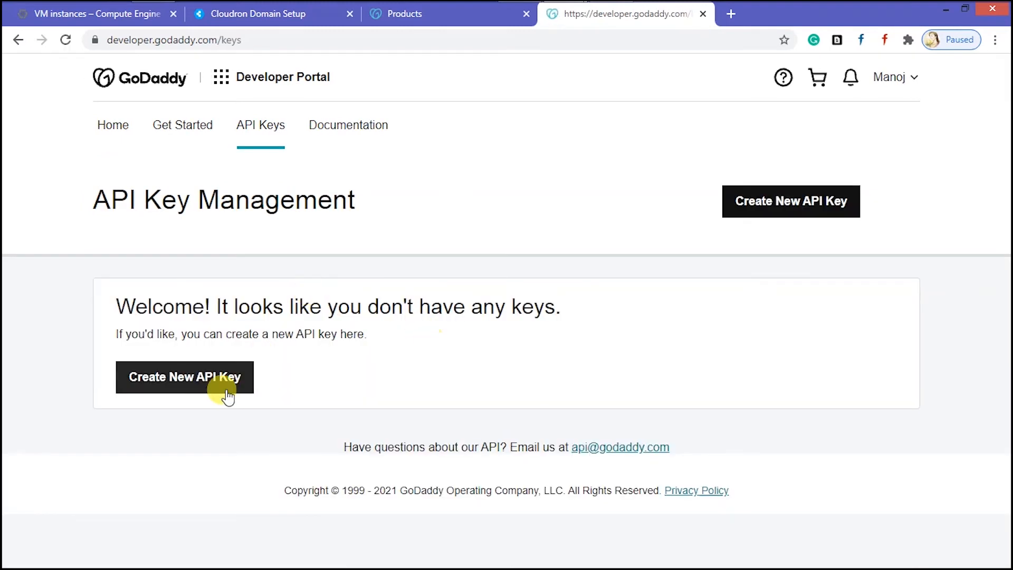
{"action": "left_click", "coordinate": [177, 377]}
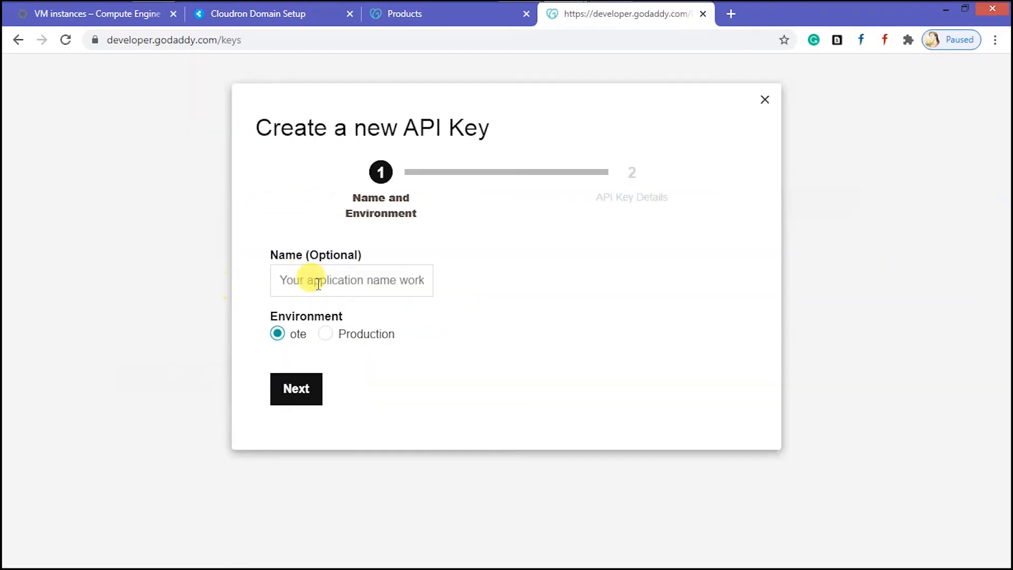
{"action": "type", "text": "clo"}
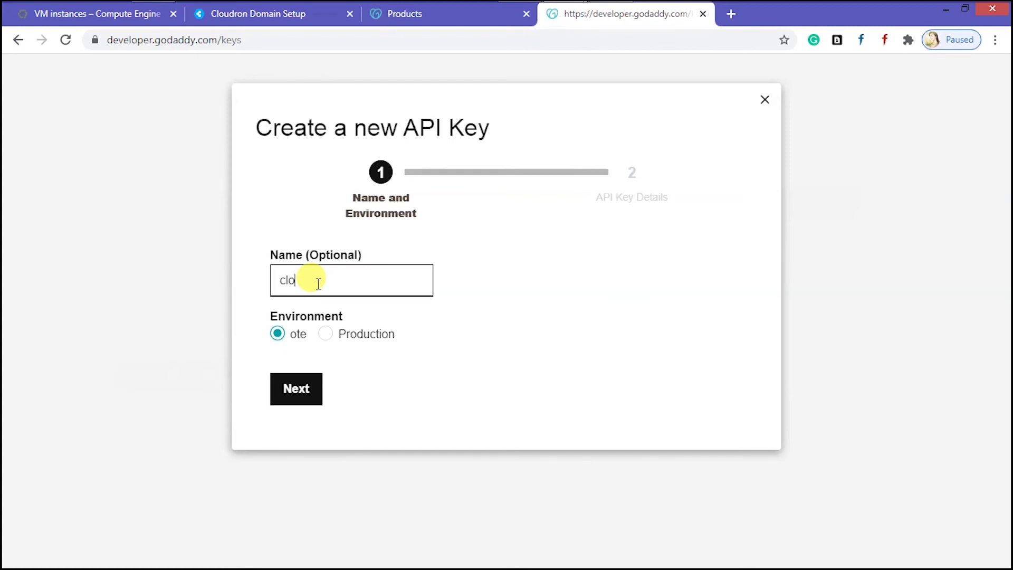
{"action": "type", "text": "udron-gcp"}
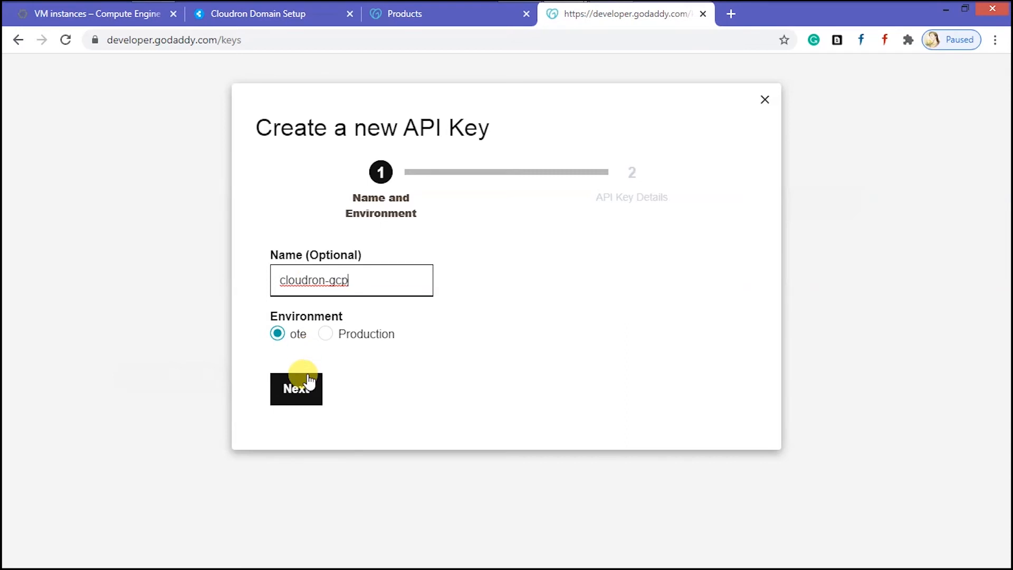
{"action": "left_click", "coordinate": [324, 333]}
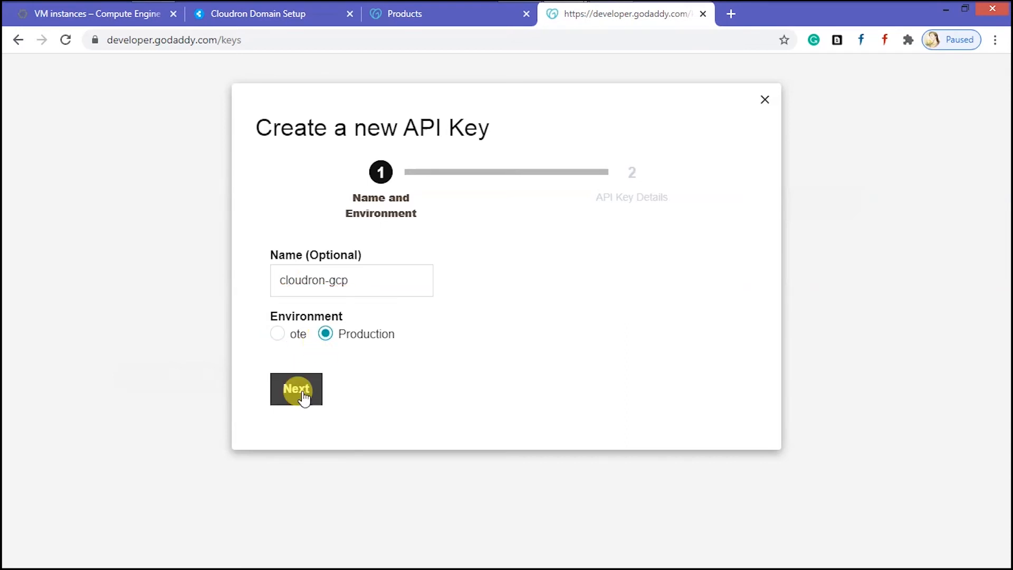
{"action": "left_click", "coordinate": [296, 390]}
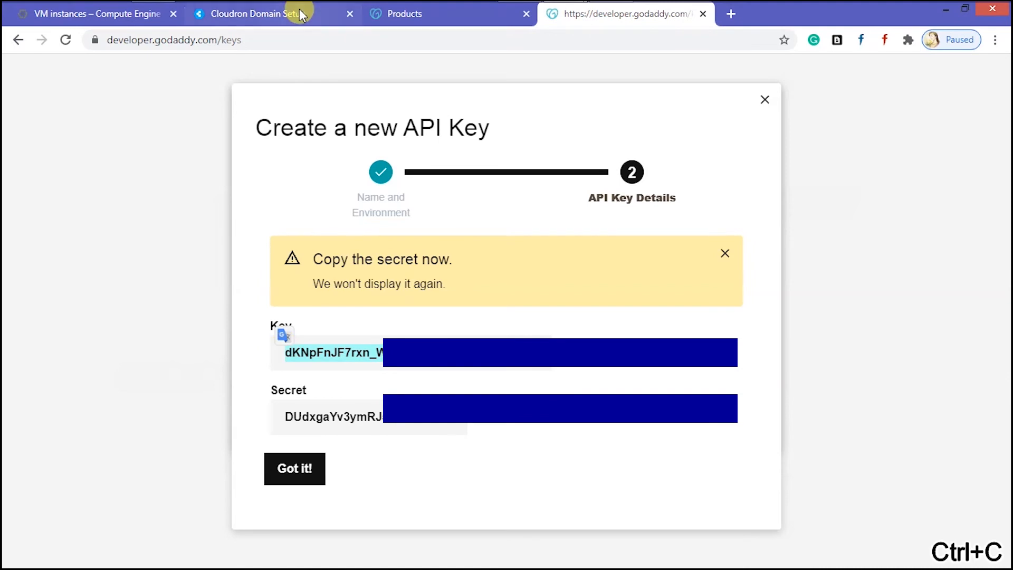
Step: Paste the GoDaddy key and secret into Cloudron's API Key and API Secret fields and submit
{"action": "left_click", "coordinate": [273, 13]}
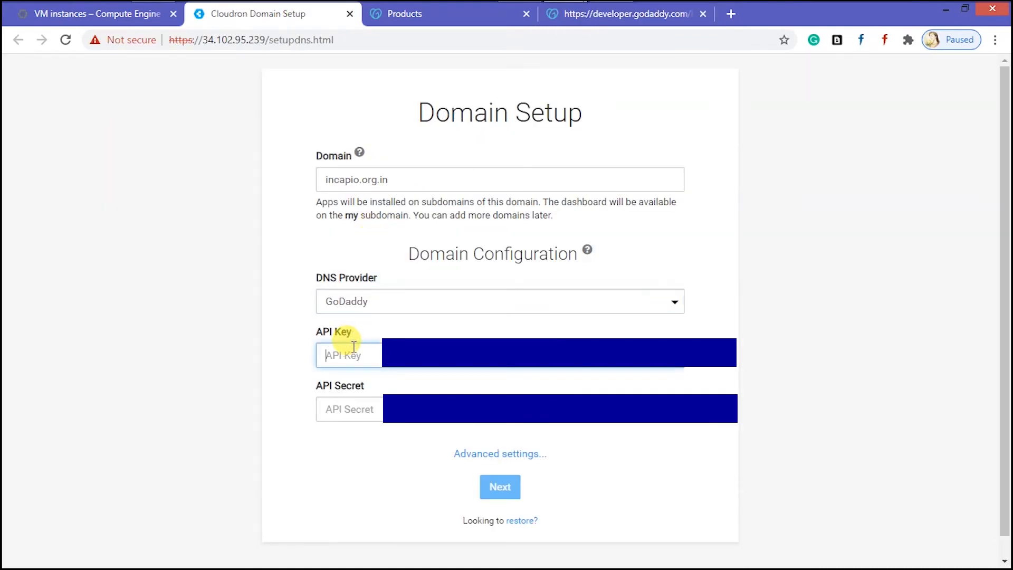
{"action": "left_click", "coordinate": [622, 13]}
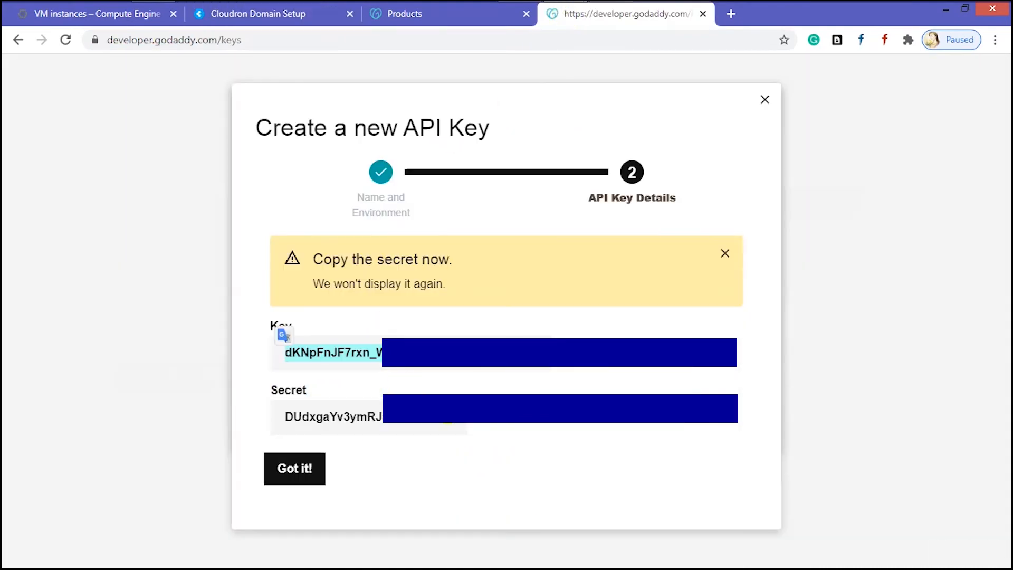
{"action": "left_click", "coordinate": [260, 14]}
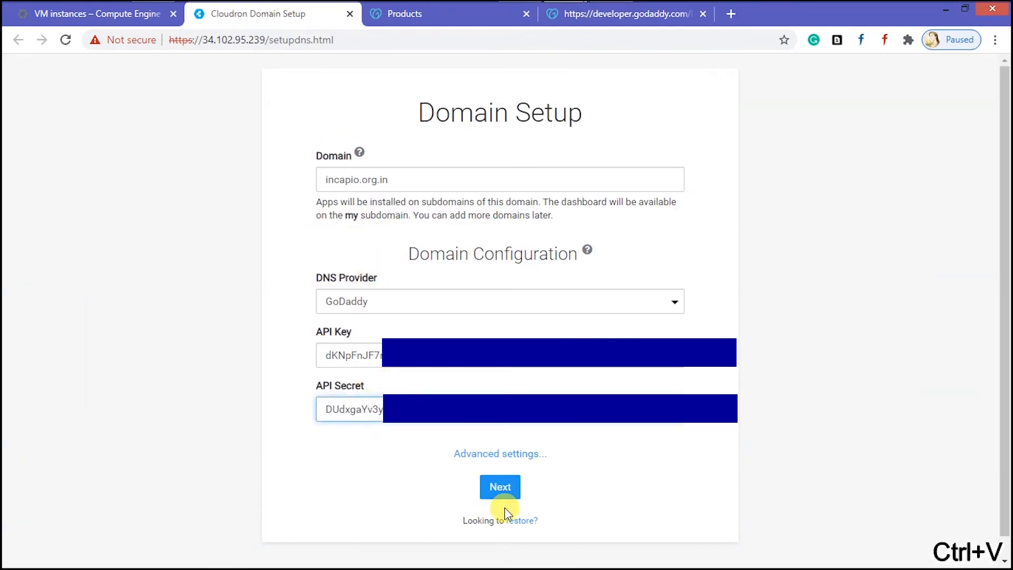
{"action": "left_click", "coordinate": [500, 487]}
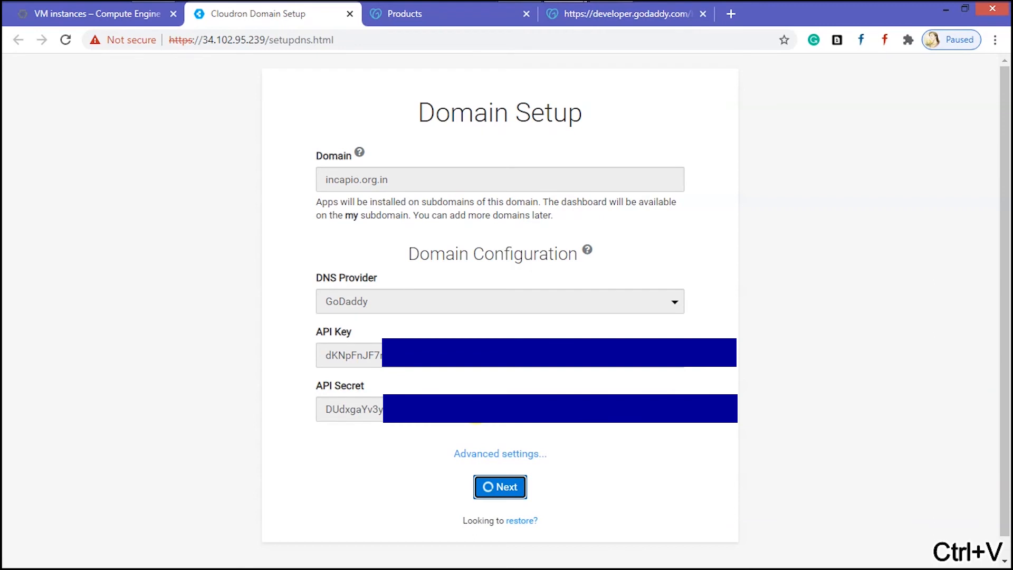
{"action": "left_click", "coordinate": [501, 486]}
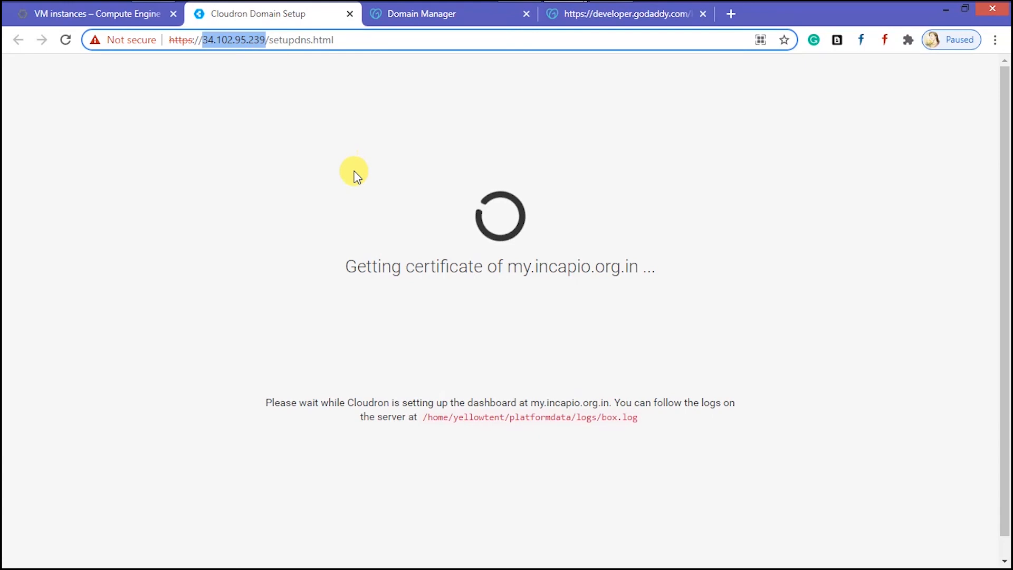
{"action": "mouse_move", "coordinate": [344, 265]}
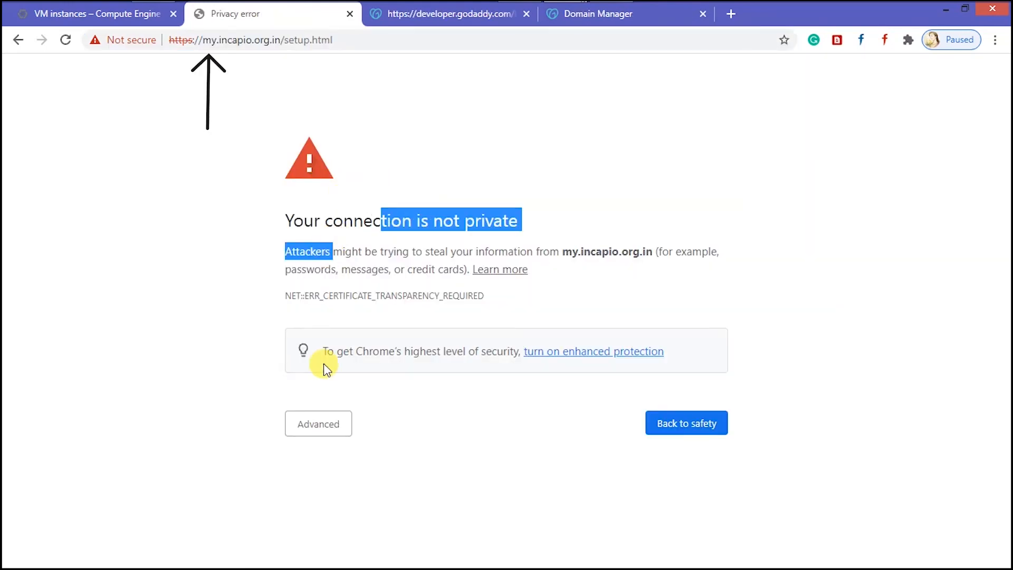
Step: Use Advanced to proceed past the privacy error to my.incapio.org.in
{"action": "left_click", "coordinate": [318, 424]}
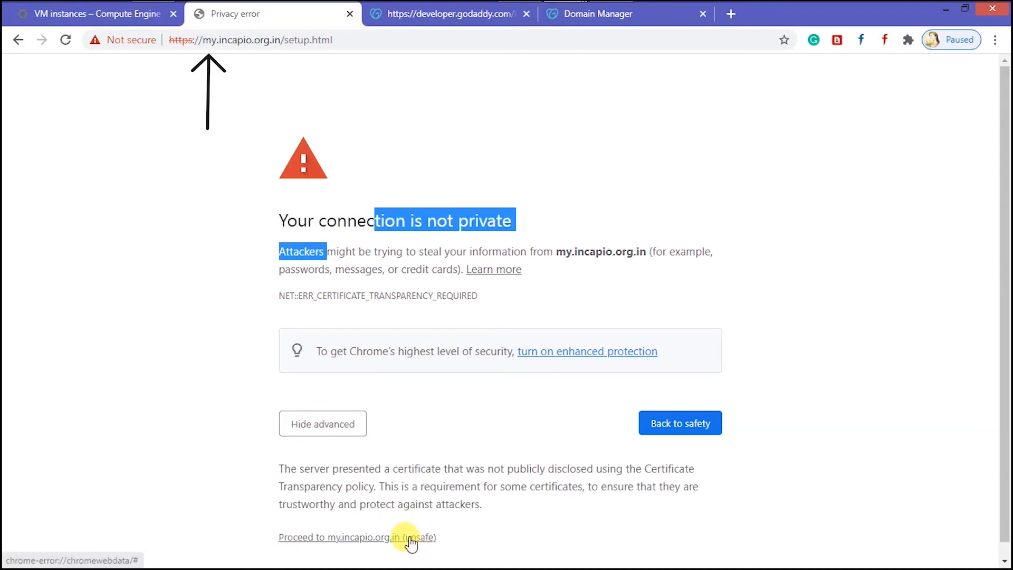
{"action": "left_click", "coordinate": [414, 537]}
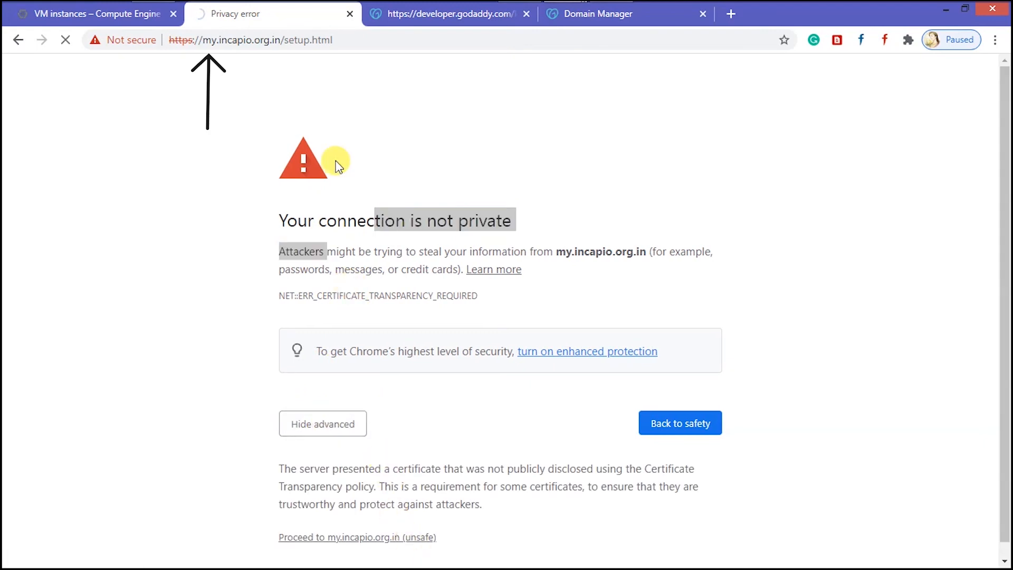
{"action": "left_click", "coordinate": [356, 537]}
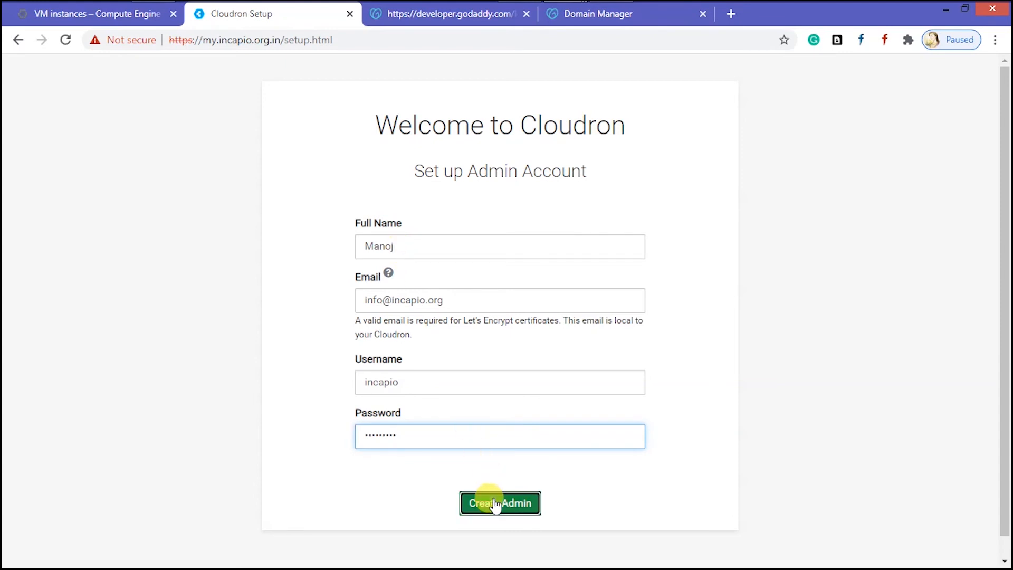
Step: Create the admin account, go to the Dashboard, and open the App Store
{"action": "left_click", "coordinate": [499, 503]}
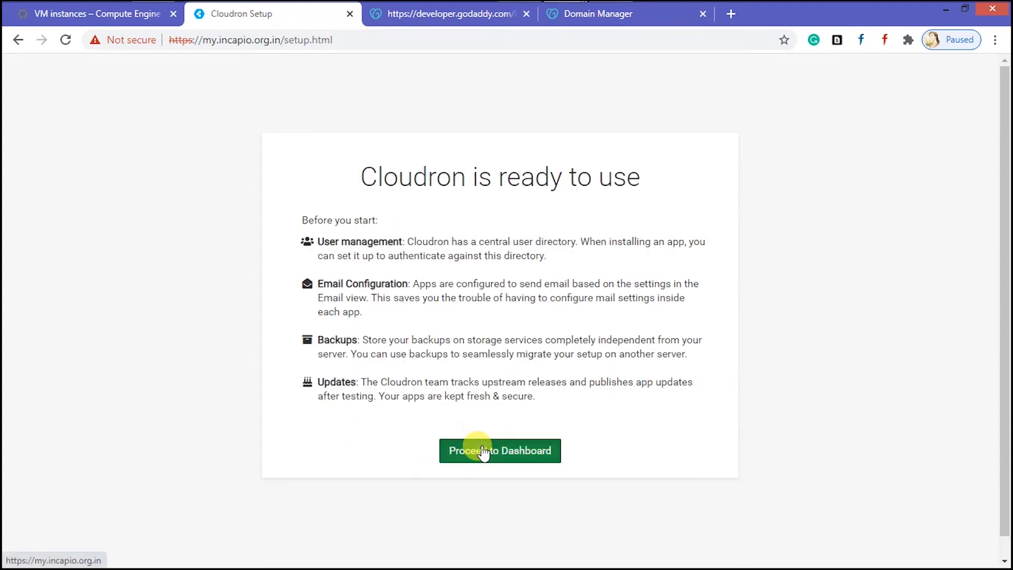
{"action": "left_click", "coordinate": [500, 450]}
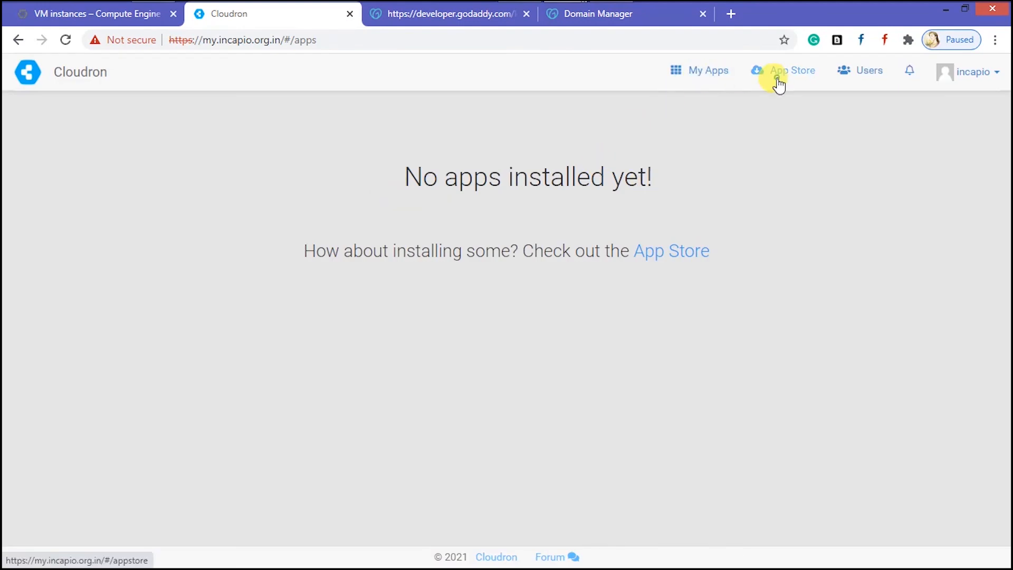
{"action": "left_click", "coordinate": [792, 70]}
{"action": "type", "text": "admin@incapio."}
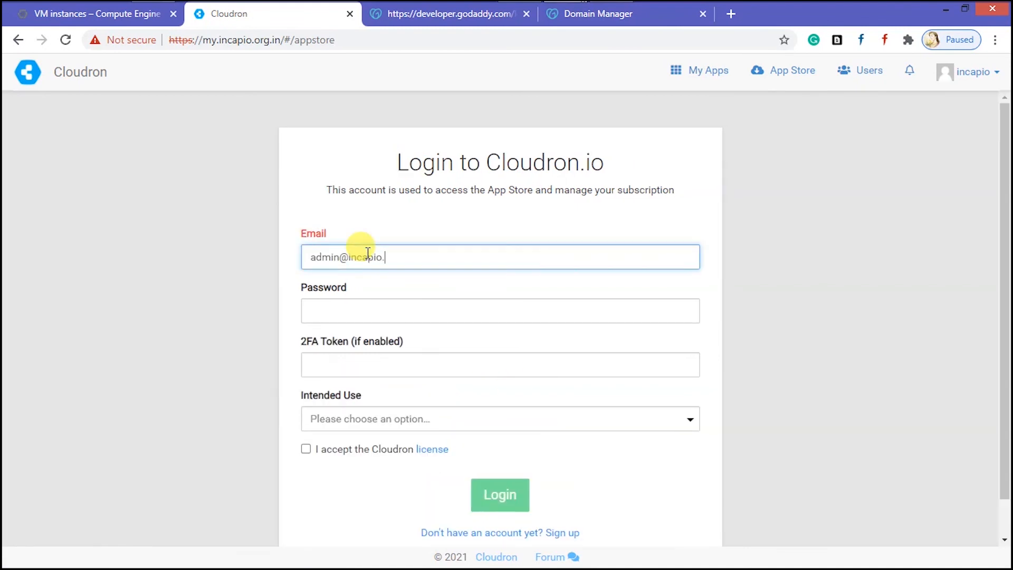
Step: Log in to Cloudron.io with intended use set to Just exploring
{"action": "left_click", "coordinate": [306, 449]}
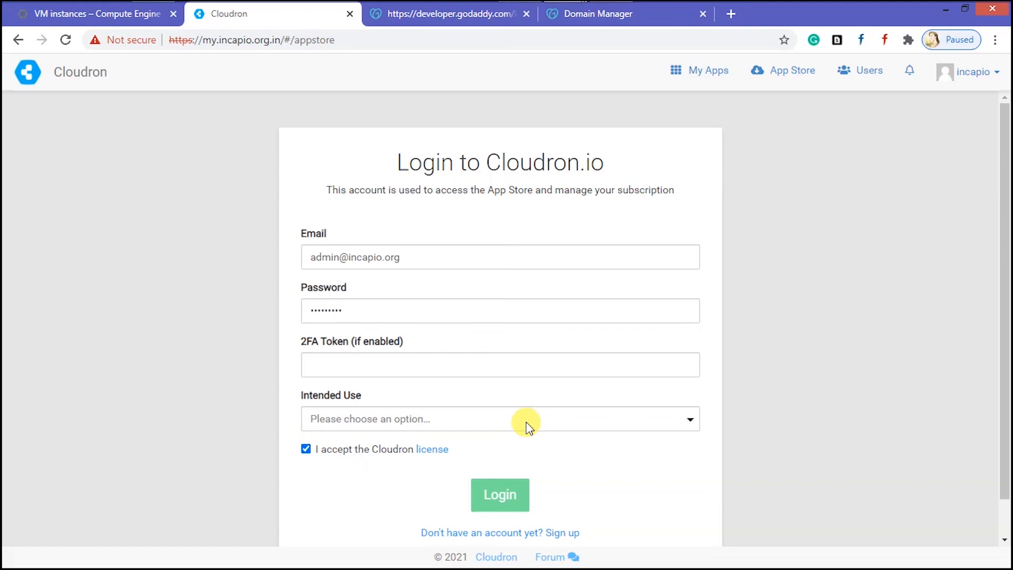
{"action": "left_click", "coordinate": [498, 419]}
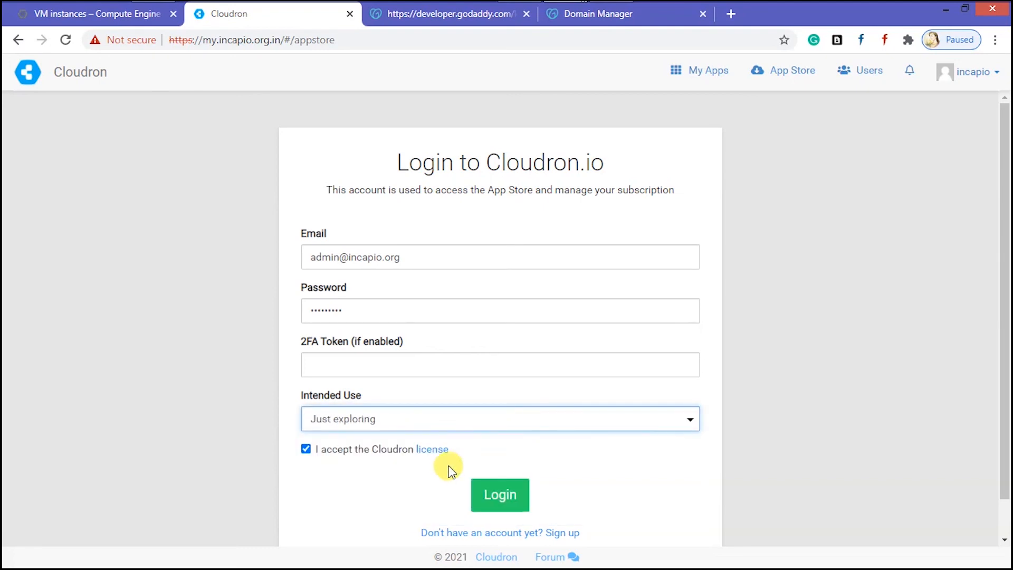
{"action": "left_click", "coordinate": [499, 495]}
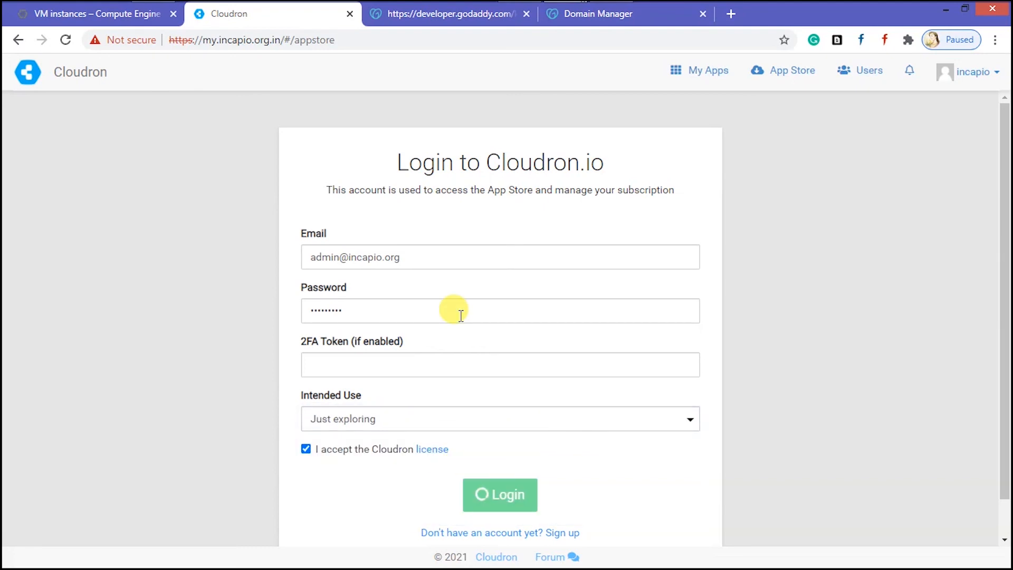
{"action": "left_click", "coordinate": [500, 495]}
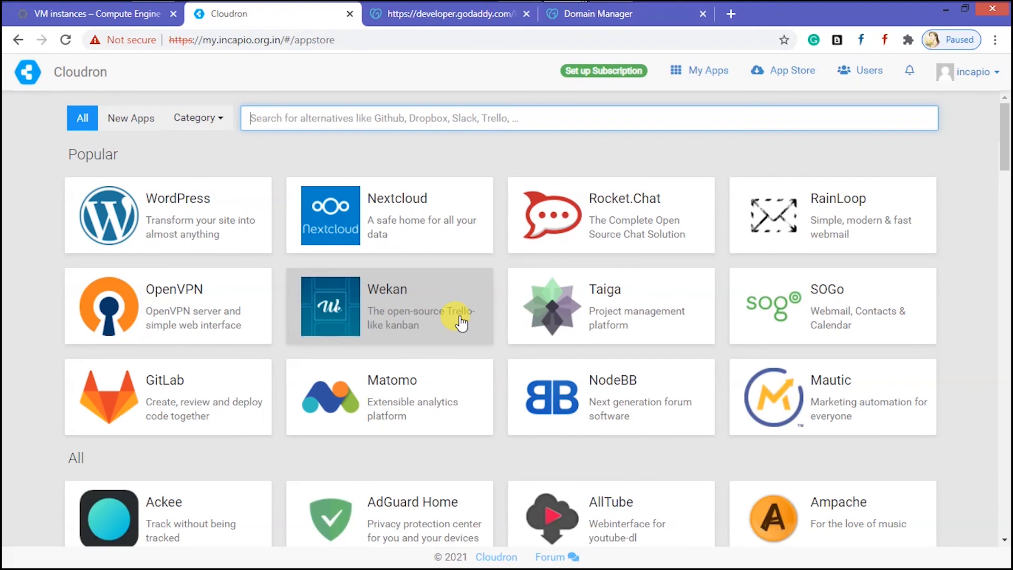
{"action": "mouse_move", "coordinate": [1001, 157]}
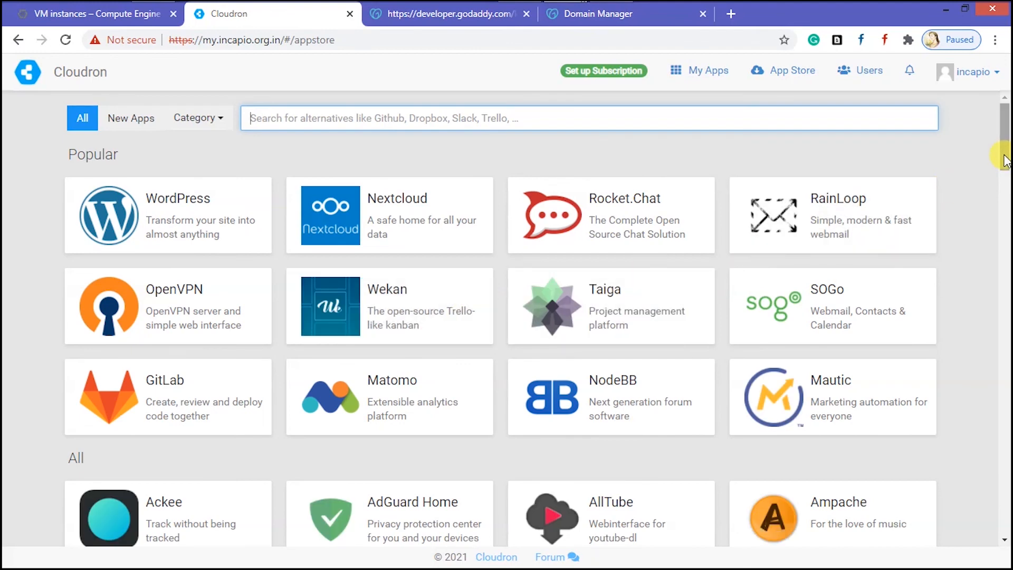
Step: Scroll through the unlocked App Store catalog of popular and available apps
{"action": "scroll", "scroll_direction": "down", "scroll_amount": 3}
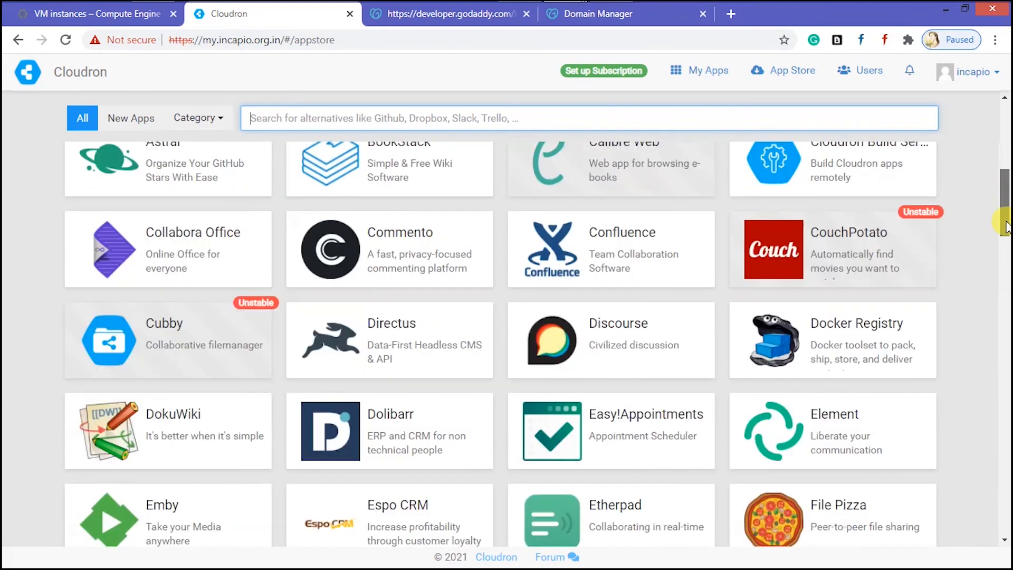
{"action": "scroll", "scroll_direction": "down", "scroll_amount": 3}
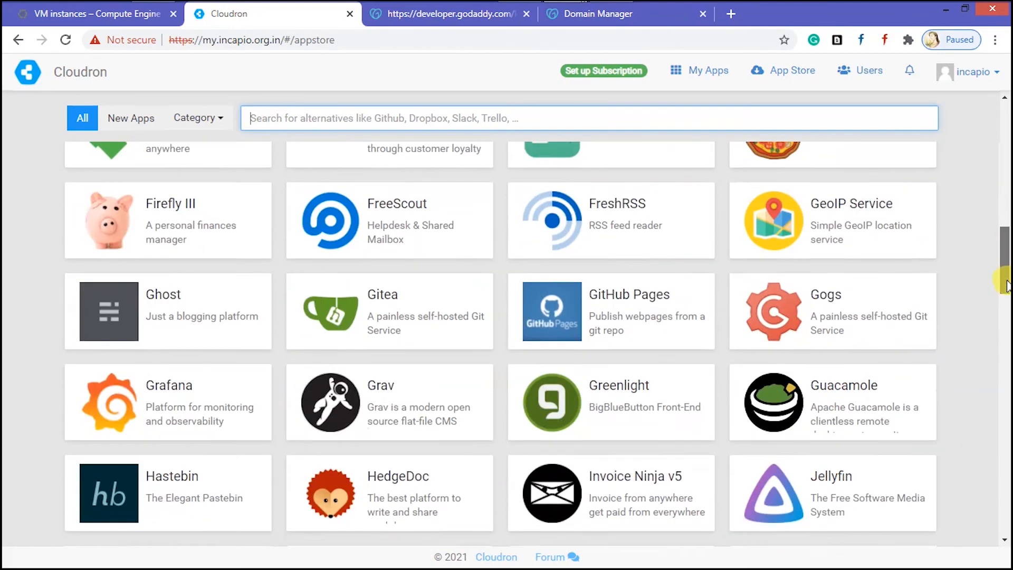
{"action": "scroll", "scroll_direction": "down", "scroll_amount": 3}
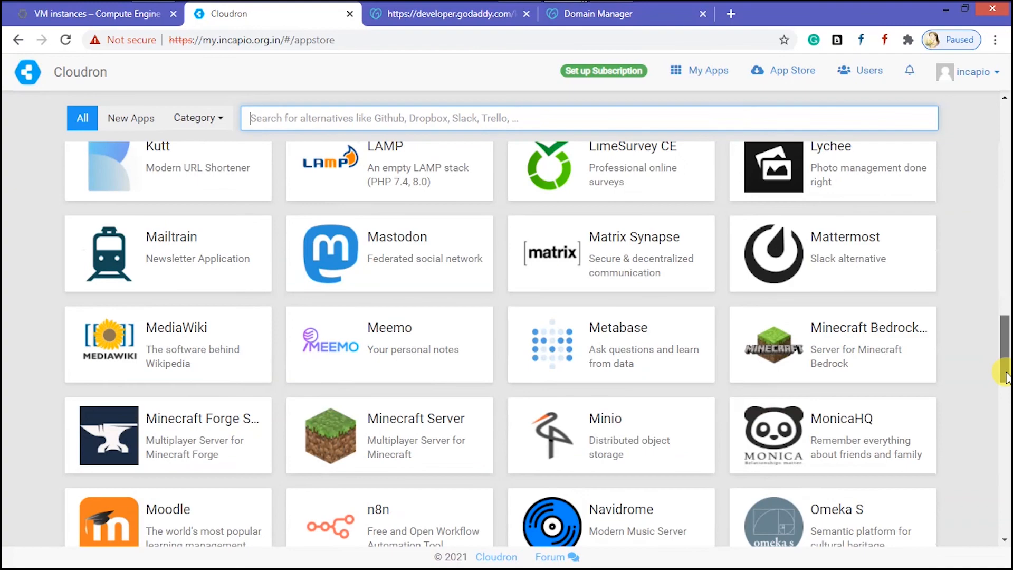
{"action": "scroll", "scroll_direction": "up", "scroll_amount": 3}
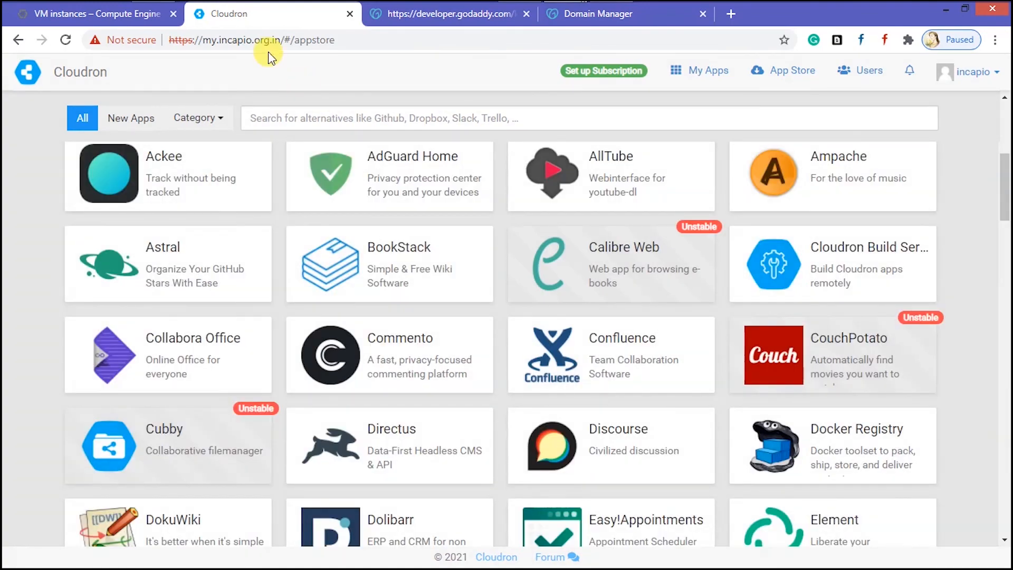
Step: Open the my.incapio.org.in dashboard URL in an incognito window and confirm the connection is secure
{"action": "left_click", "coordinate": [242, 40]}
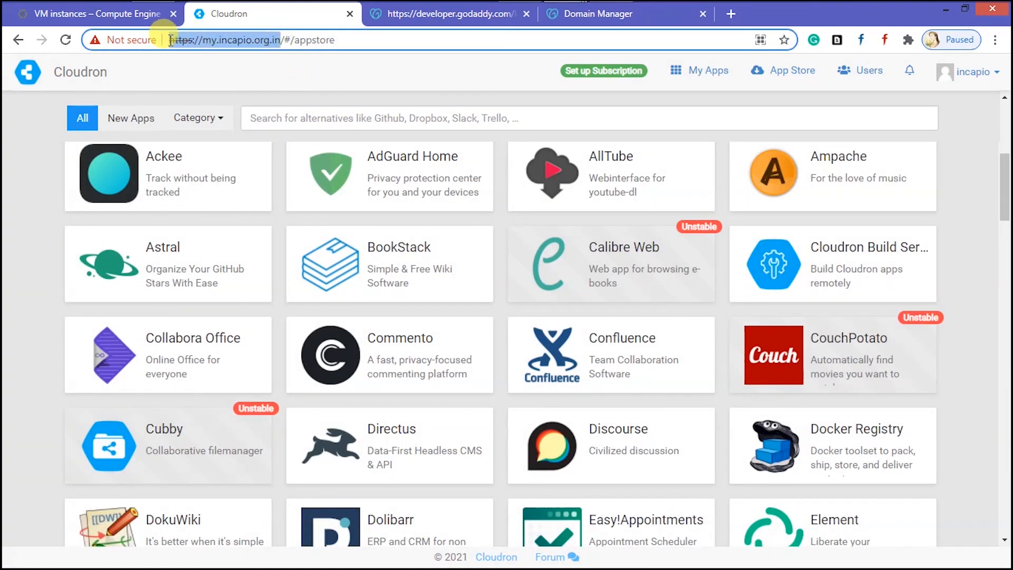
{"action": "right_click", "coordinate": [194, 40]}
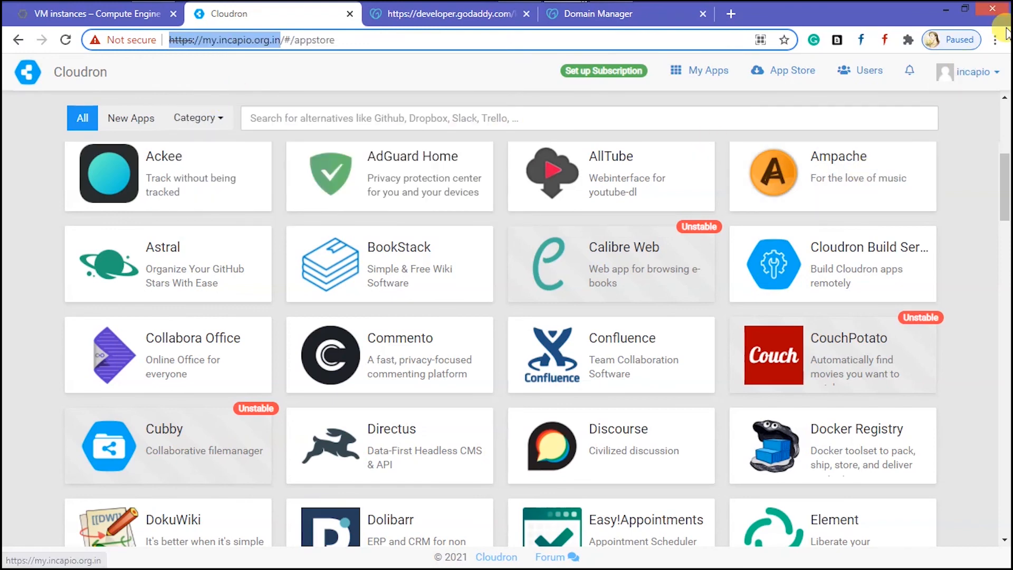
{"action": "left_click", "coordinate": [995, 40]}
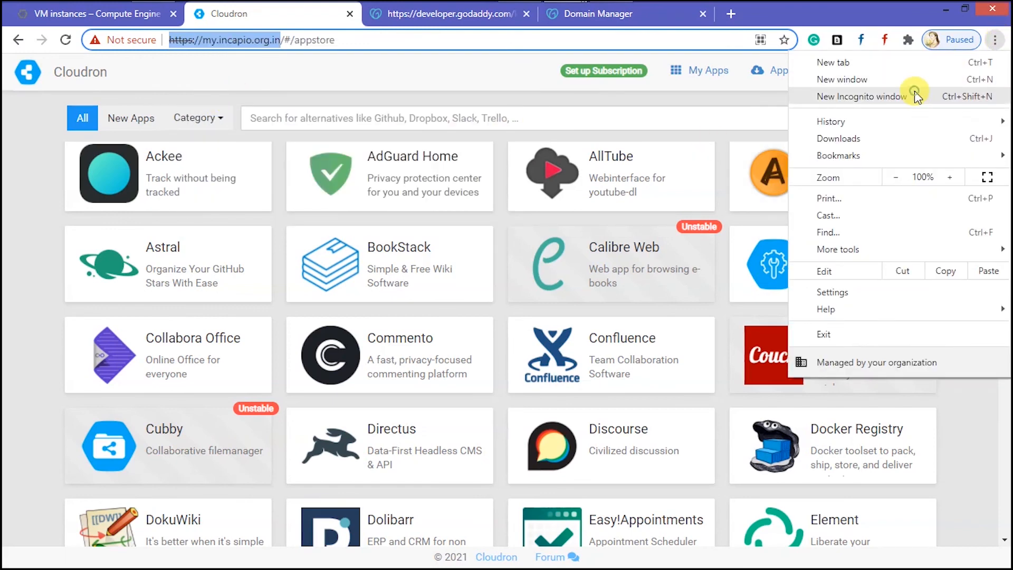
{"action": "left_click", "coordinate": [862, 96]}
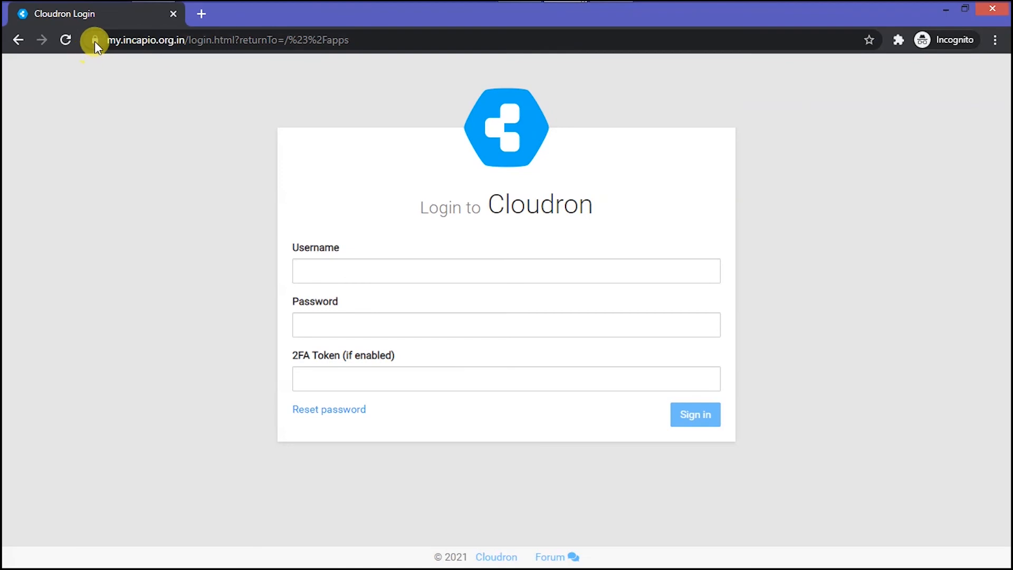
{"action": "left_click", "coordinate": [94, 40]}
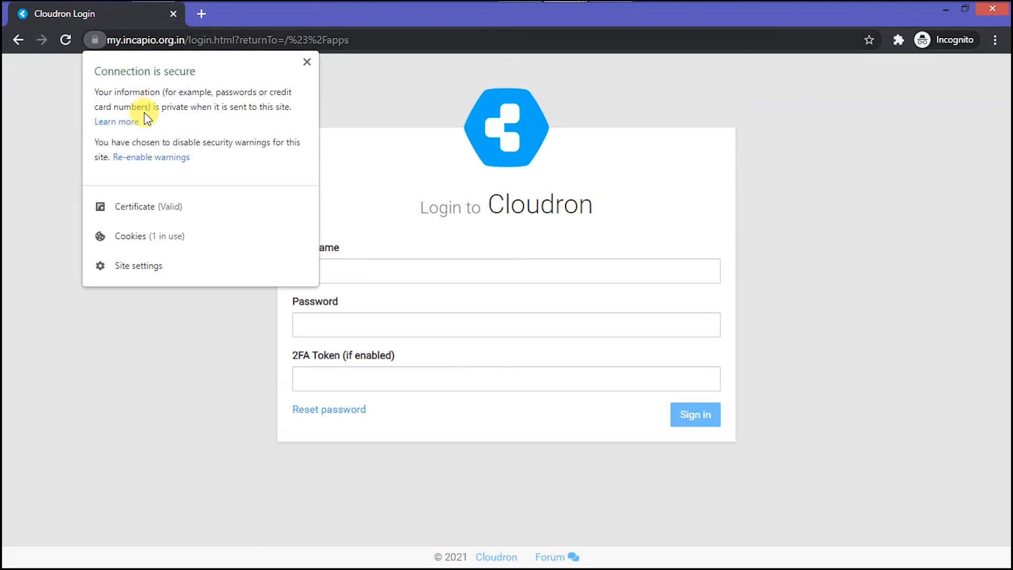